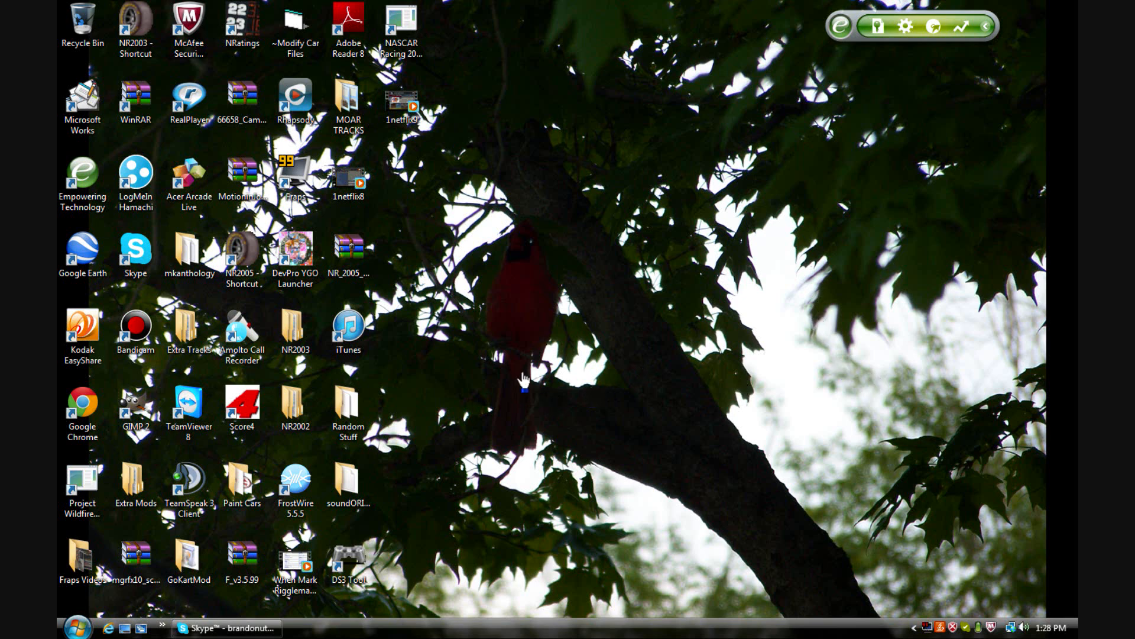
pyautogui.moveTo(101, 396)
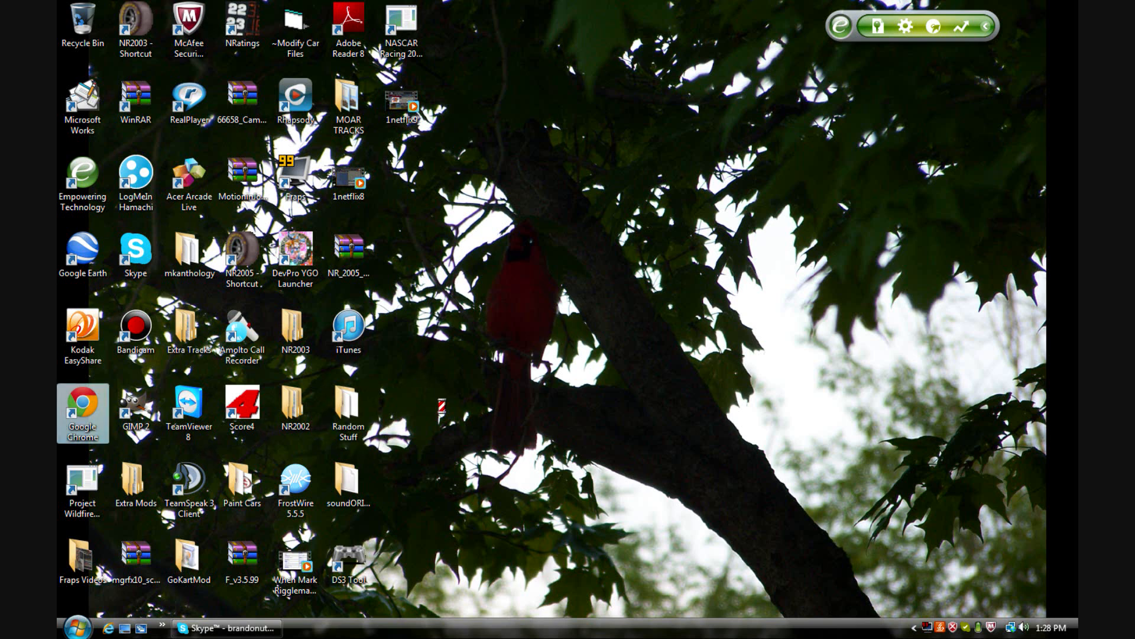
# Step: Launch Google Chrome from its desktop shortcut, opening the Google homepage
pyautogui.doubleClick(82, 413)
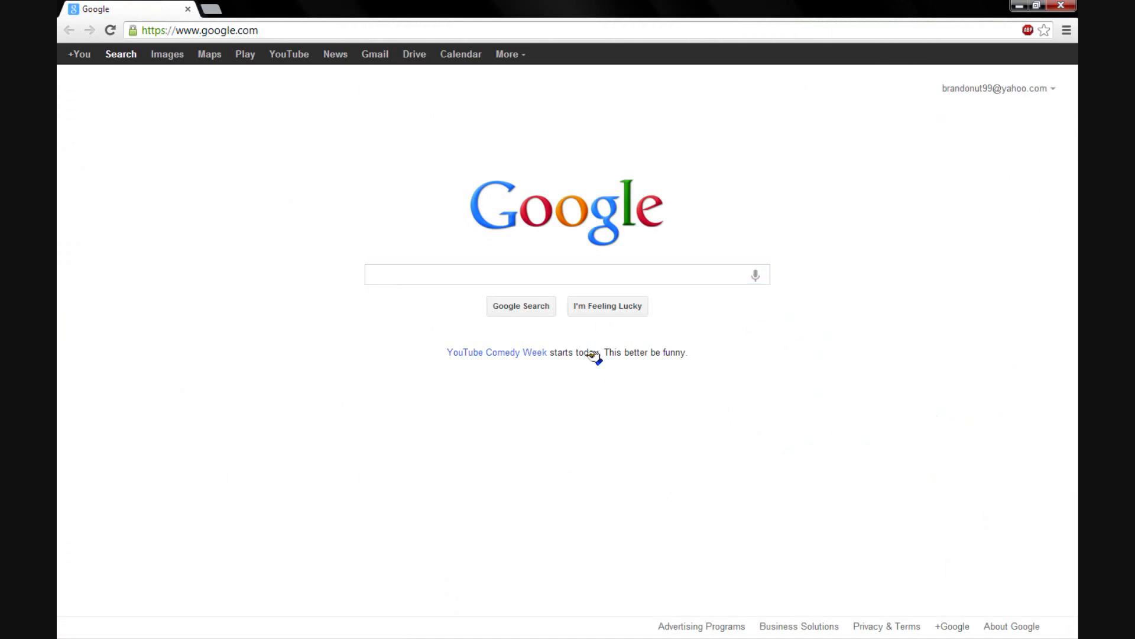
pyautogui.click(567, 274)
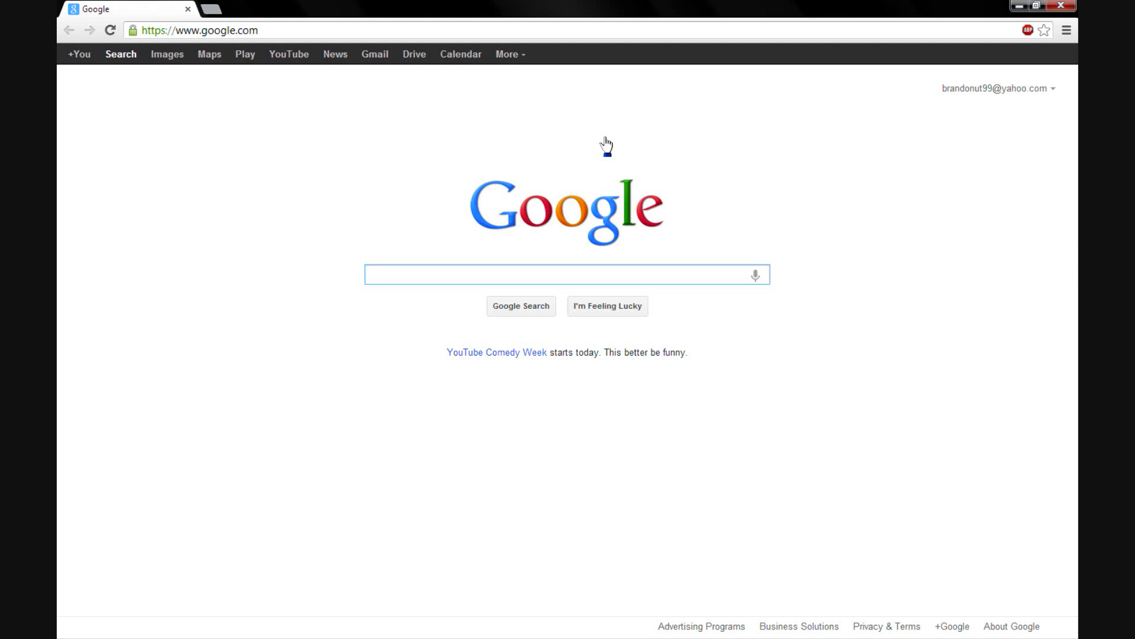
pyautogui.click(1026, 6)
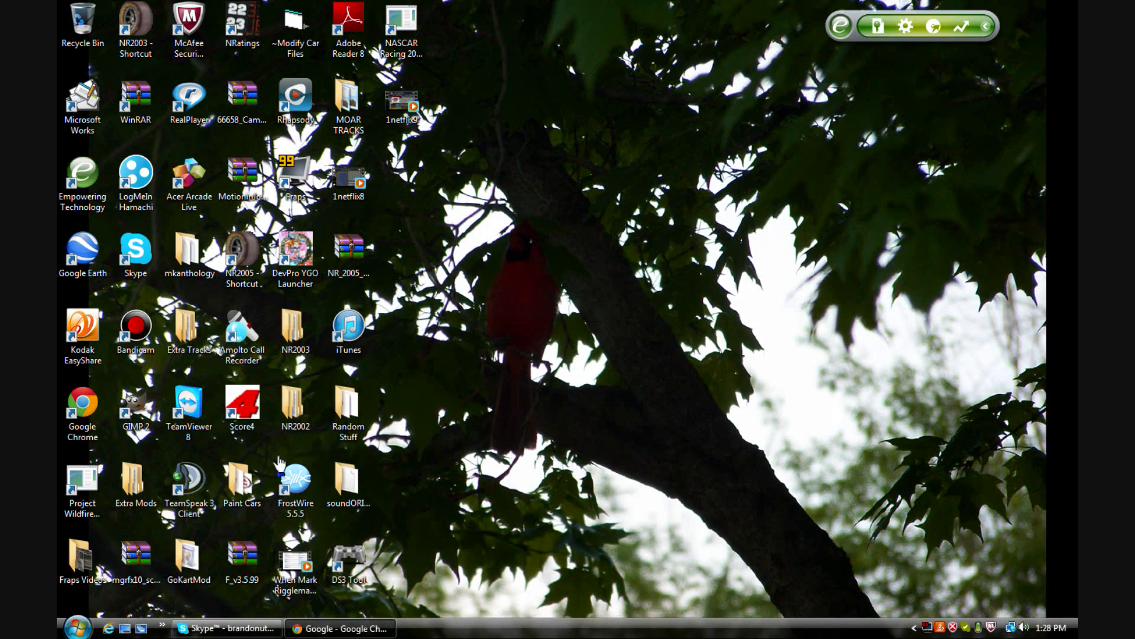
pyautogui.click(340, 628)
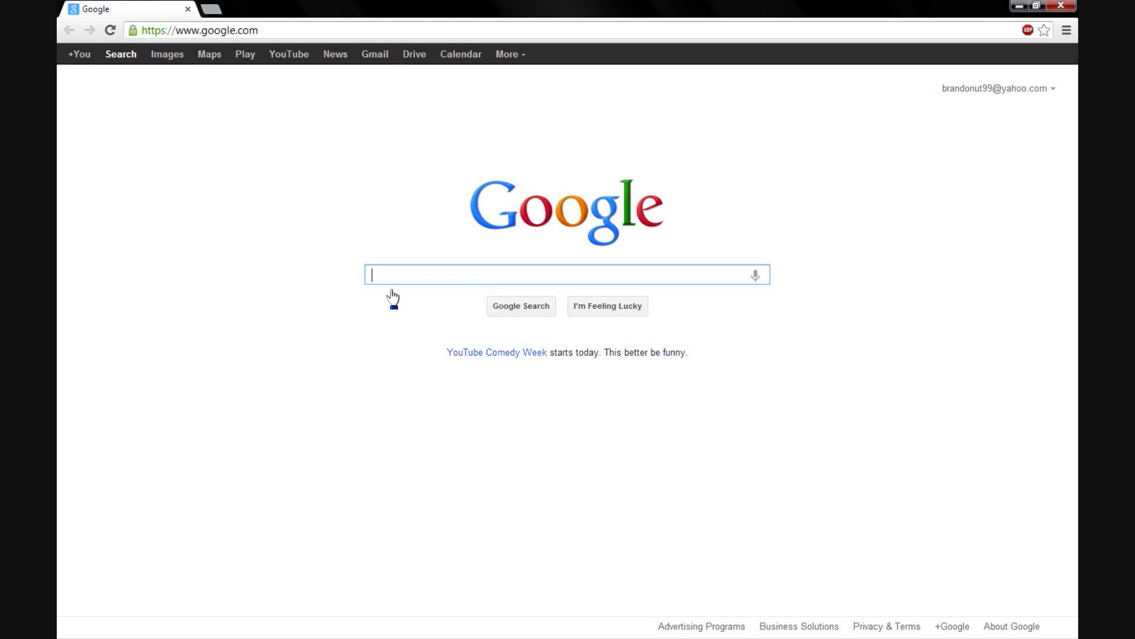
pyautogui.moveTo(474, 271)
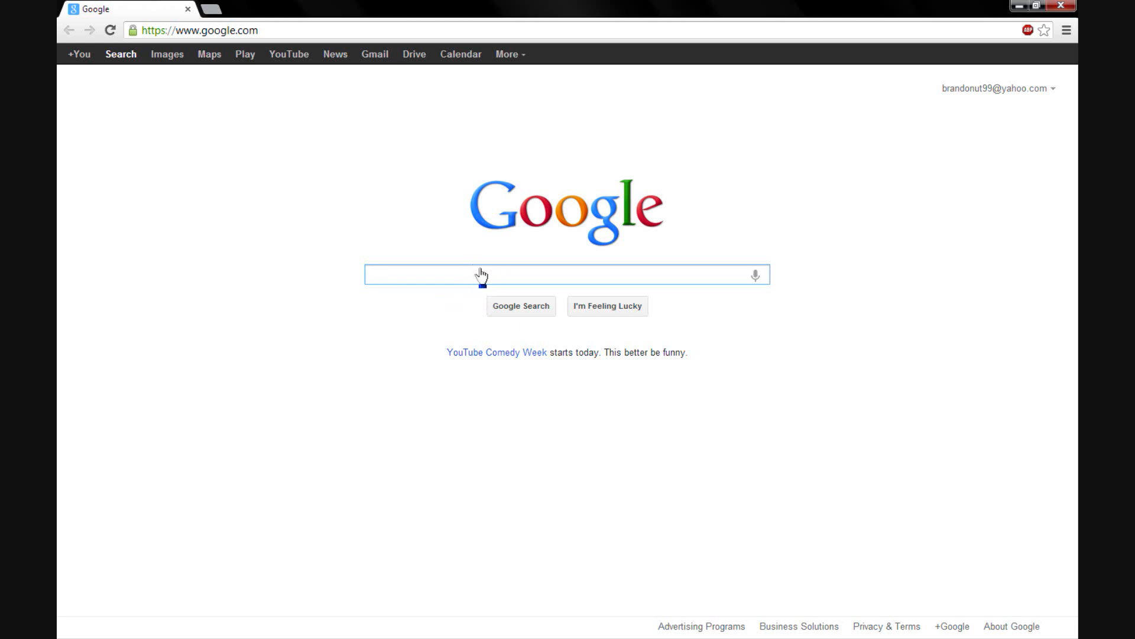
pyautogui.moveTo(480, 223)
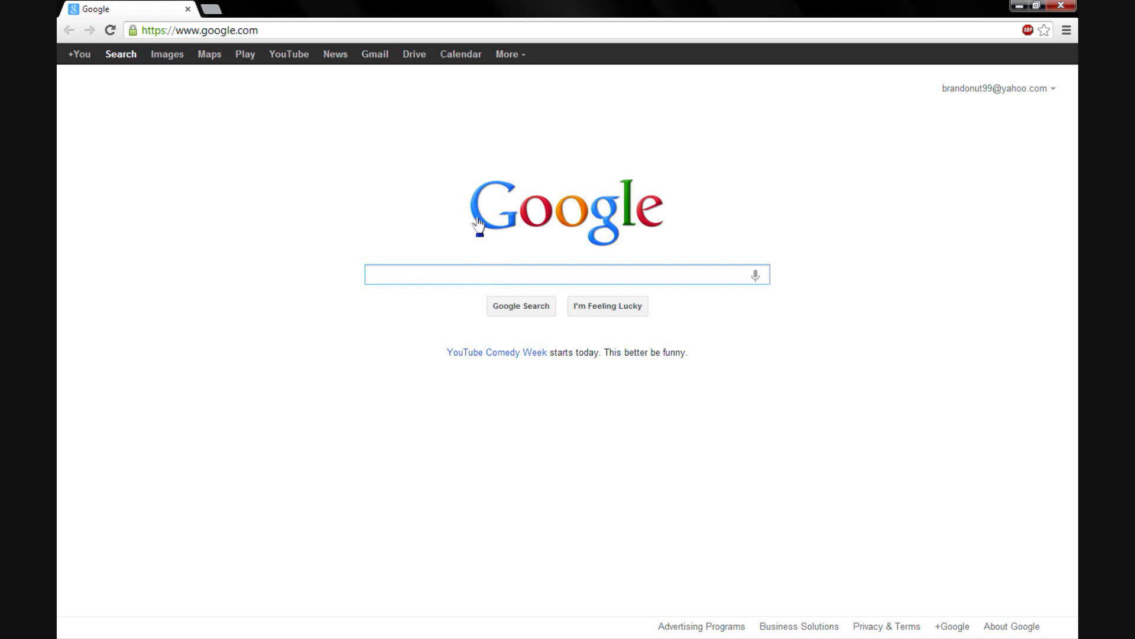
pyautogui.moveTo(497, 352)
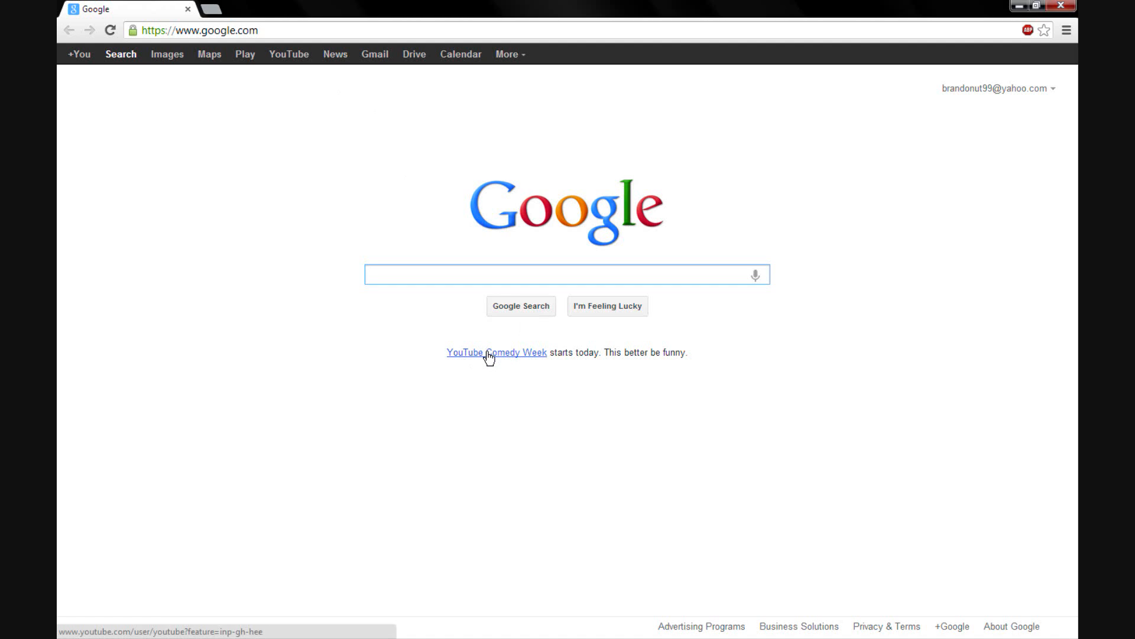
pyautogui.click(568, 274)
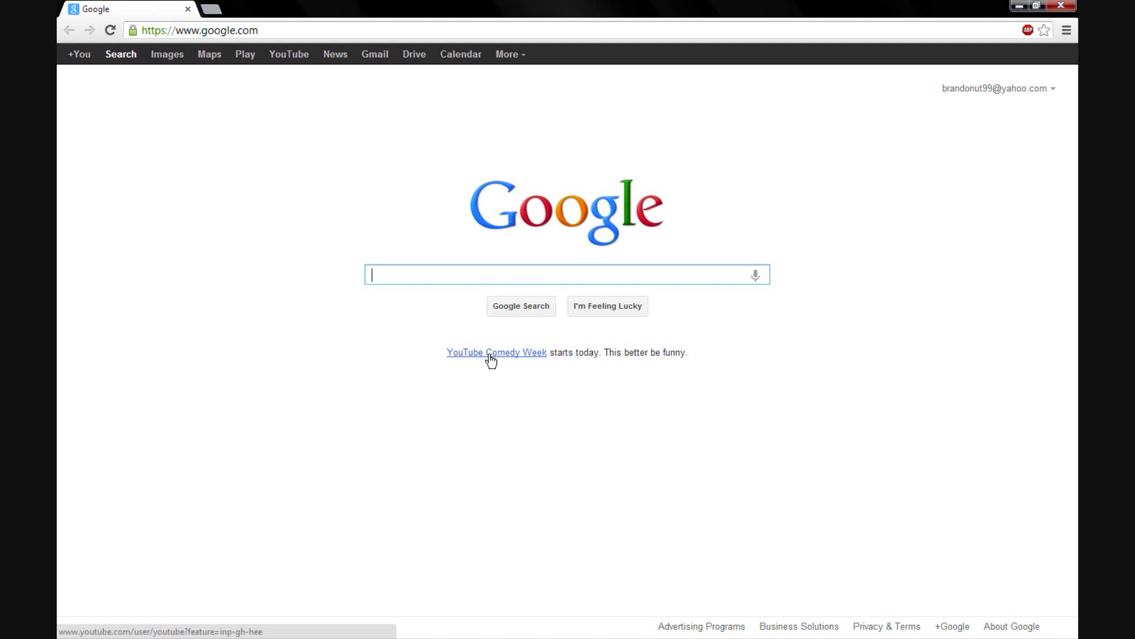
pyautogui.moveTo(580, 369)
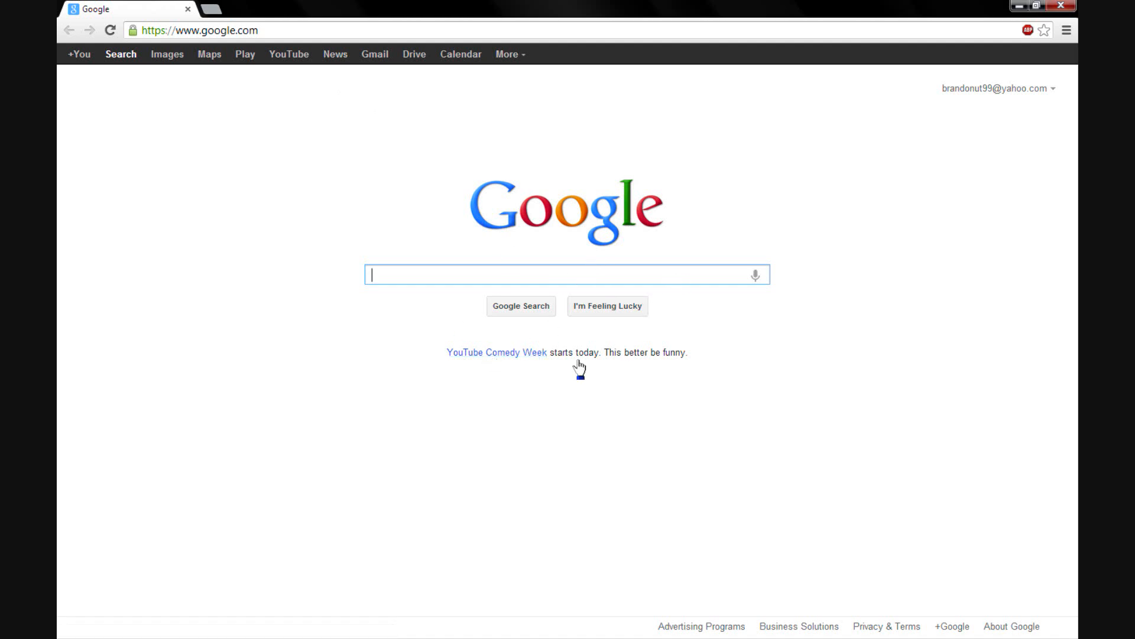
pyautogui.moveTo(1062, 7)
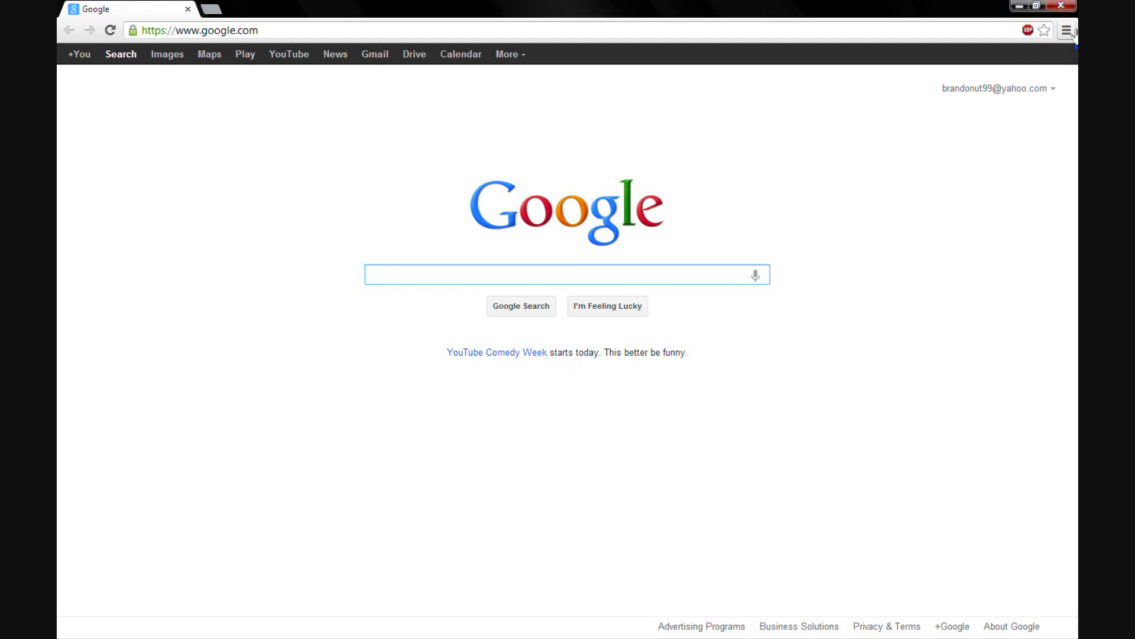
# Step: Open Chrome's Extensions page from Settings and review Discount Buddy's permissions
pyautogui.click(1065, 30)
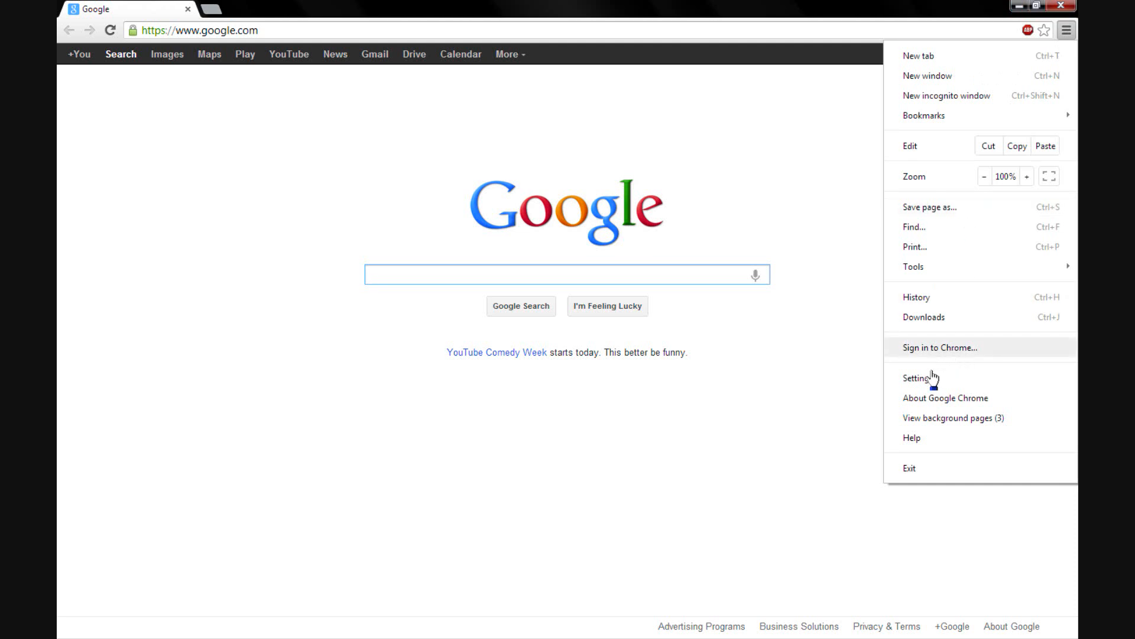
pyautogui.click(920, 377)
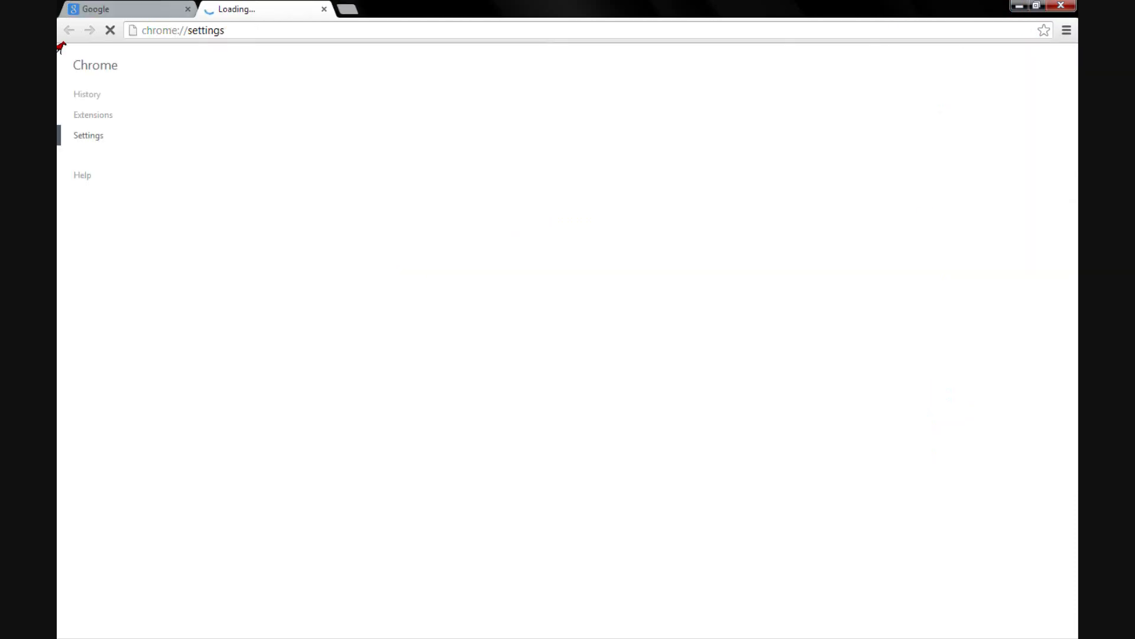
pyautogui.click(92, 114)
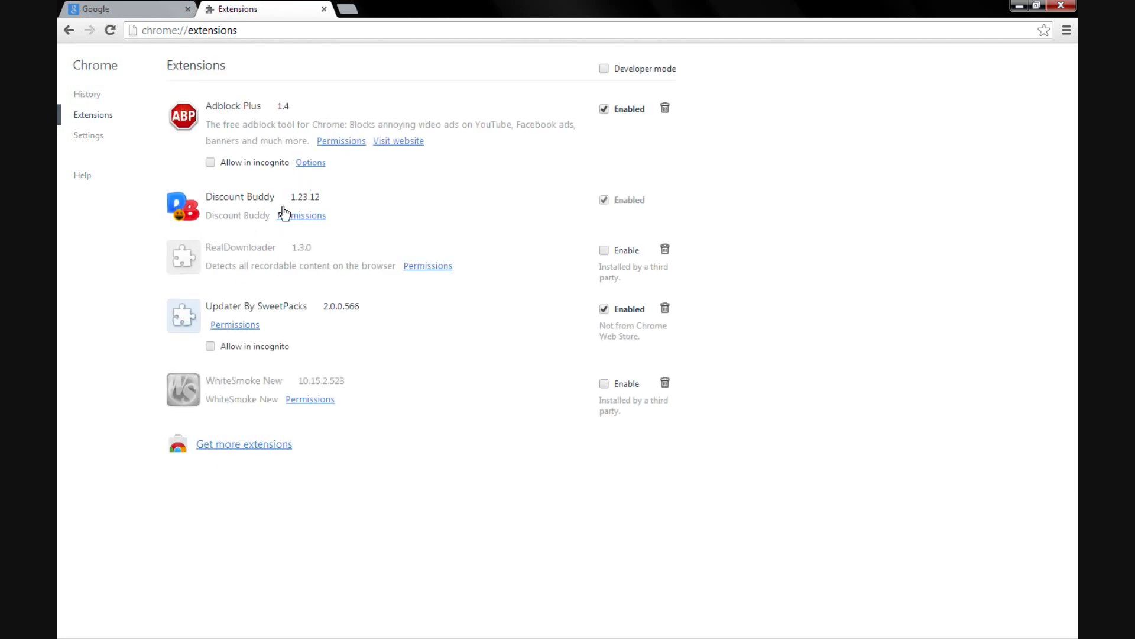
pyautogui.moveTo(421, 194)
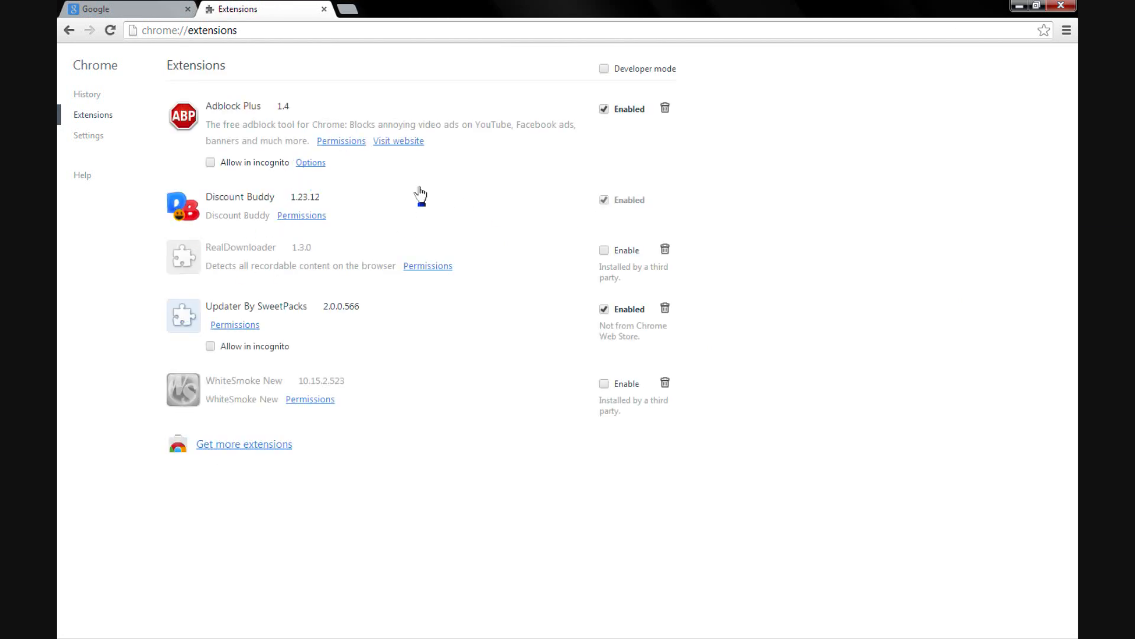
pyautogui.moveTo(300, 226)
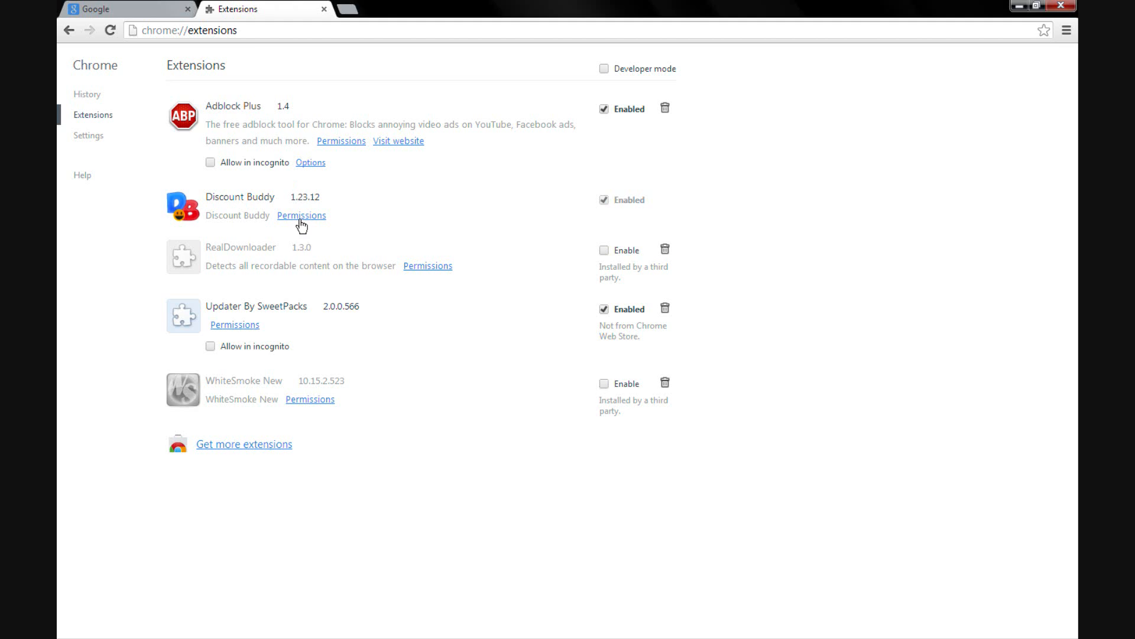
pyautogui.click(301, 215)
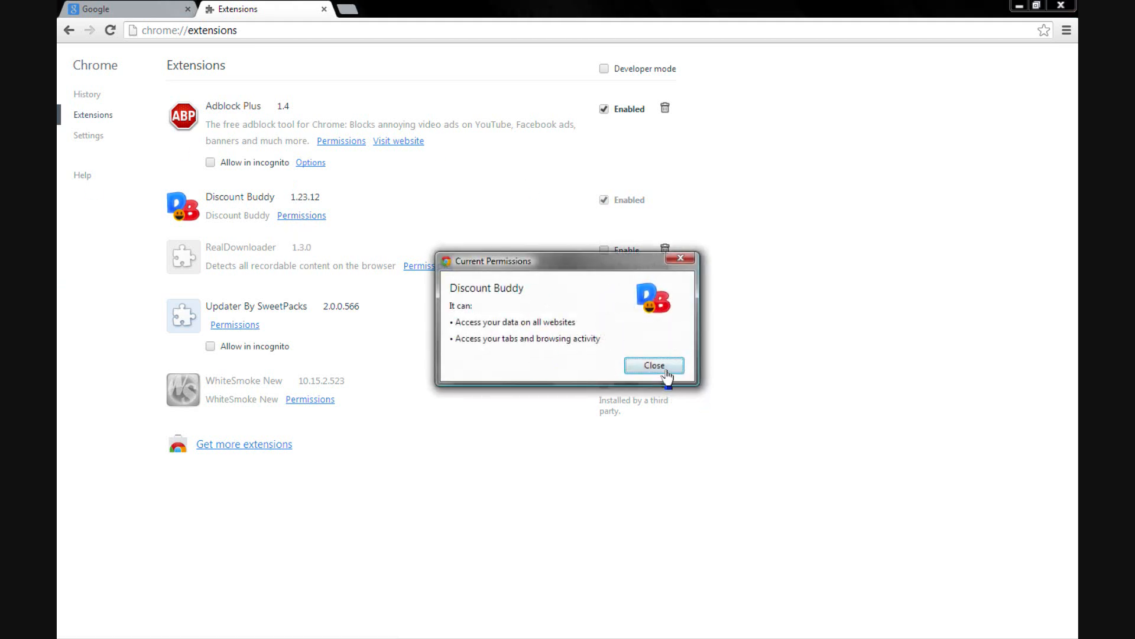
pyautogui.click(653, 365)
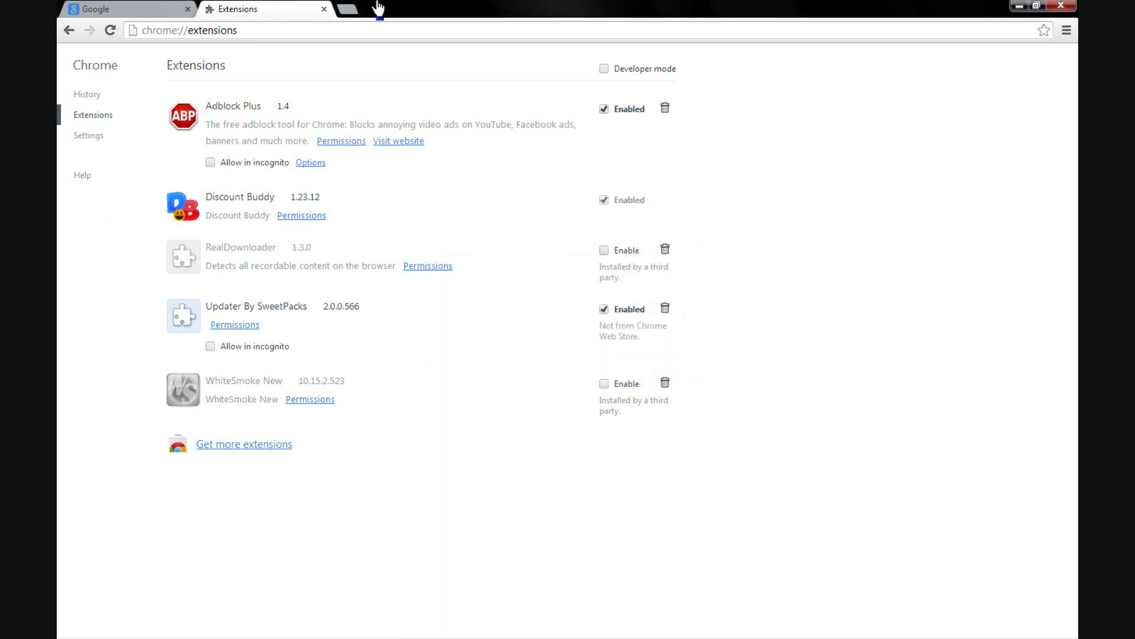
# Step: Minimize Chrome and open Control Panel from the Start menu
pyautogui.click(324, 9)
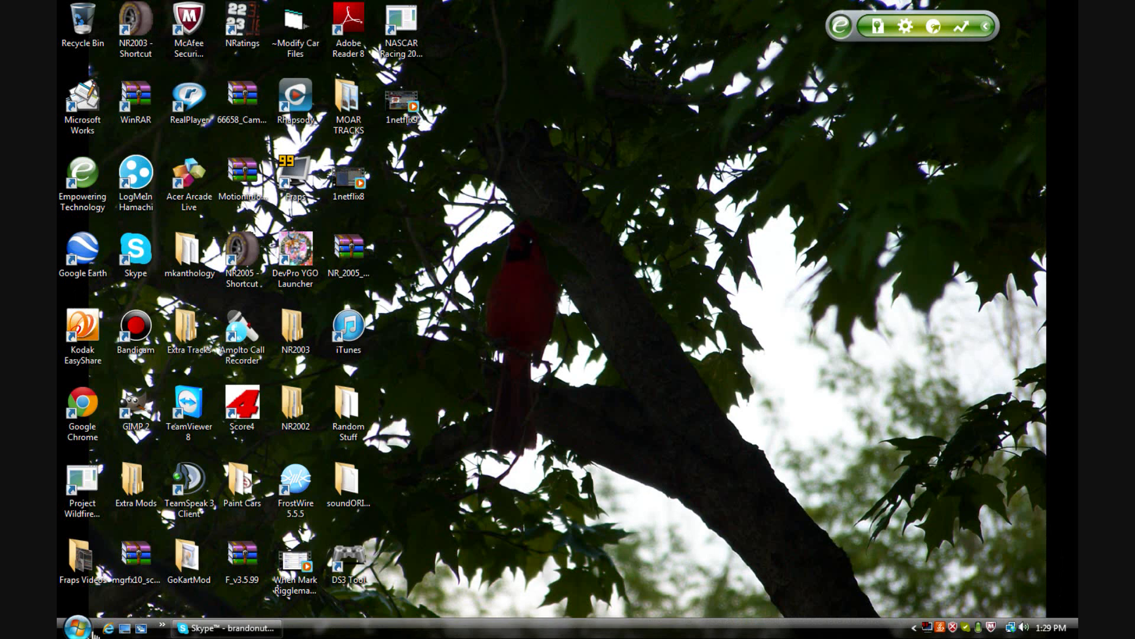
pyautogui.click(77, 626)
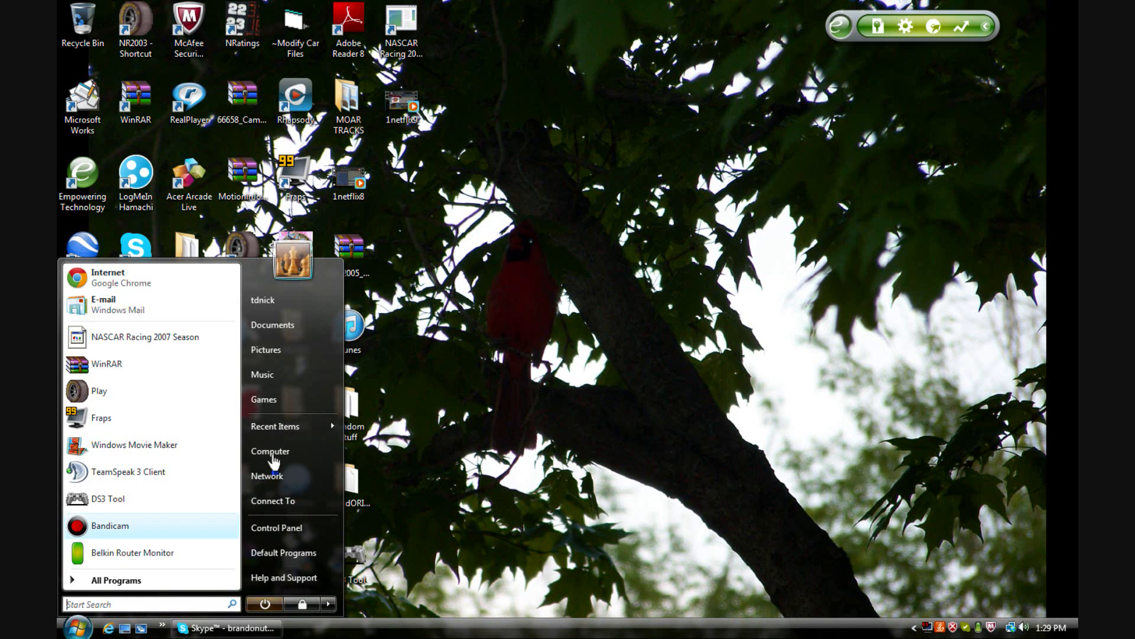
pyautogui.moveTo(270, 450)
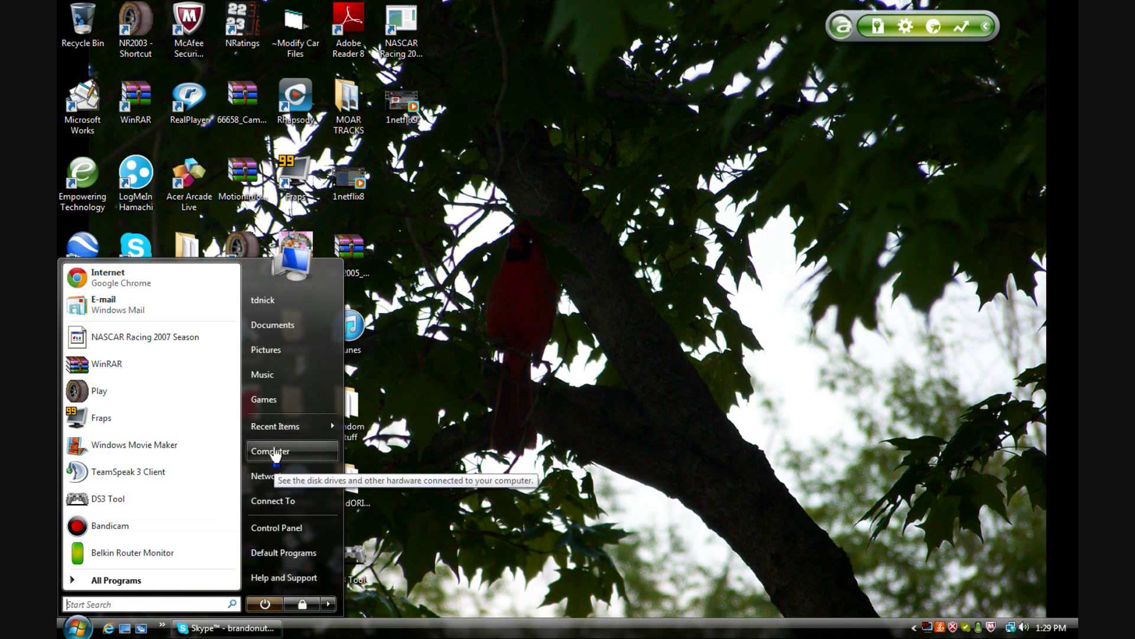
pyautogui.moveTo(291, 526)
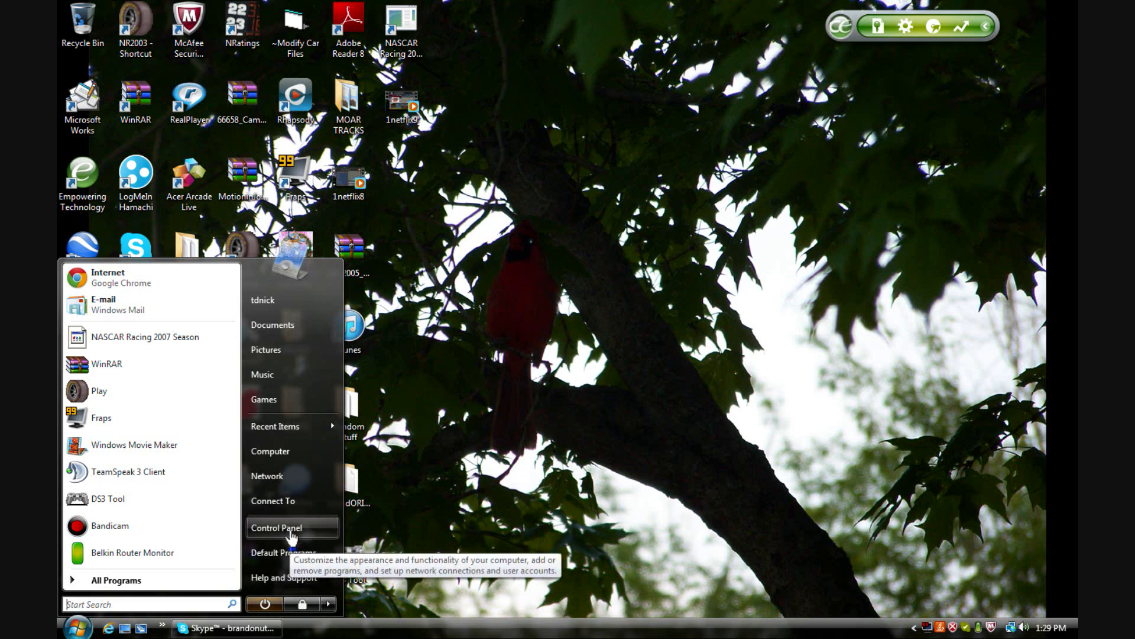
pyautogui.click(277, 527)
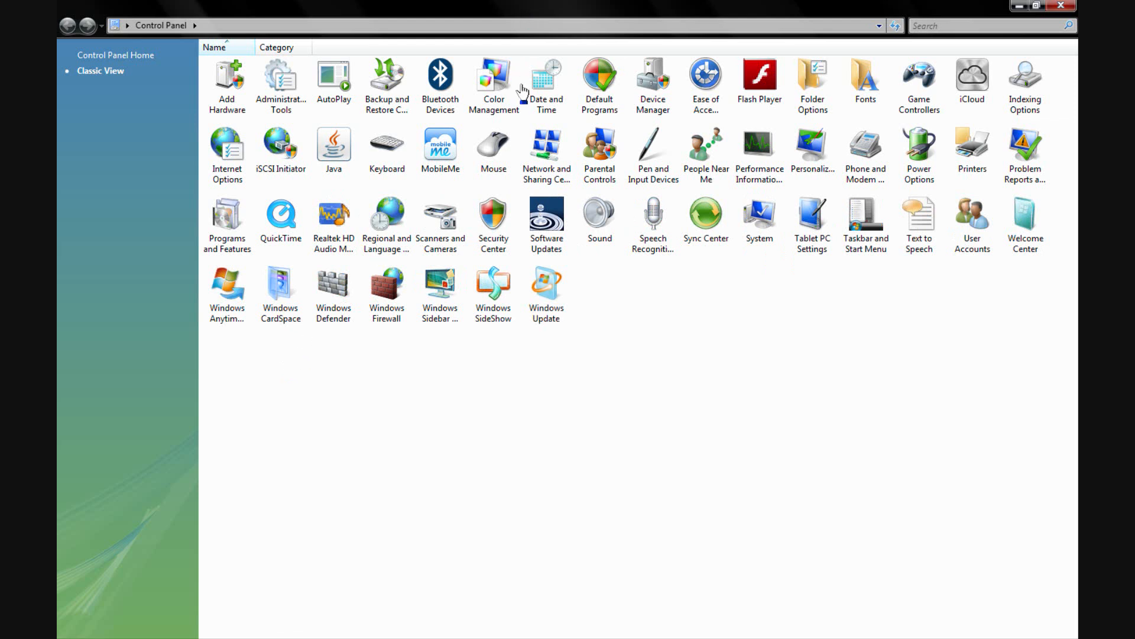
pyautogui.moveTo(602, 80)
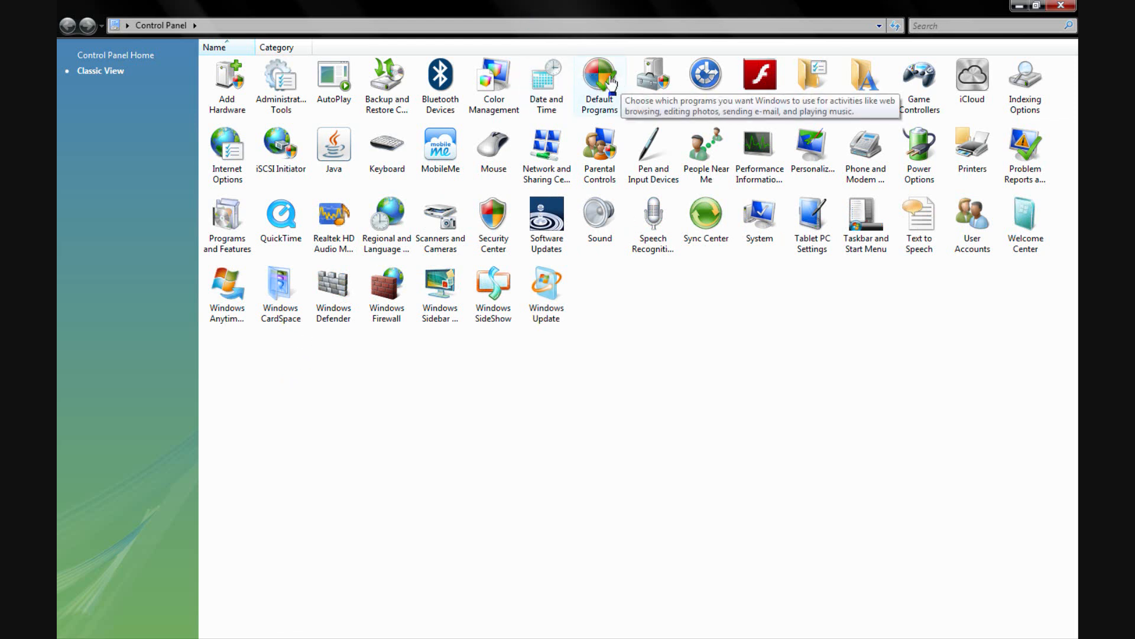
pyautogui.moveTo(651, 76)
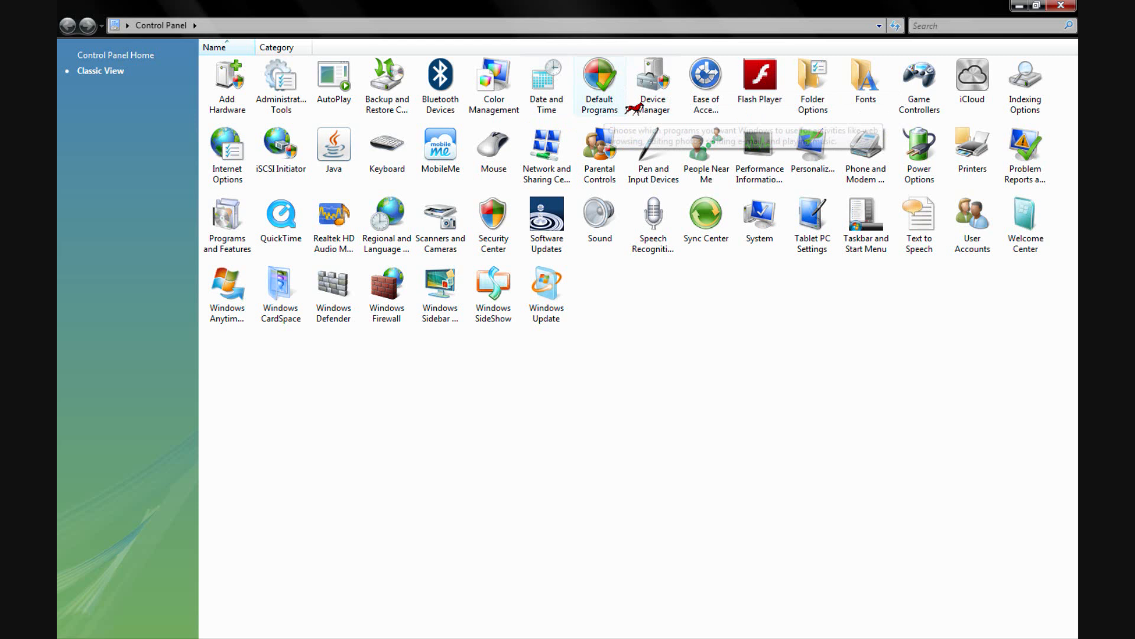
pyautogui.moveTo(594, 88)
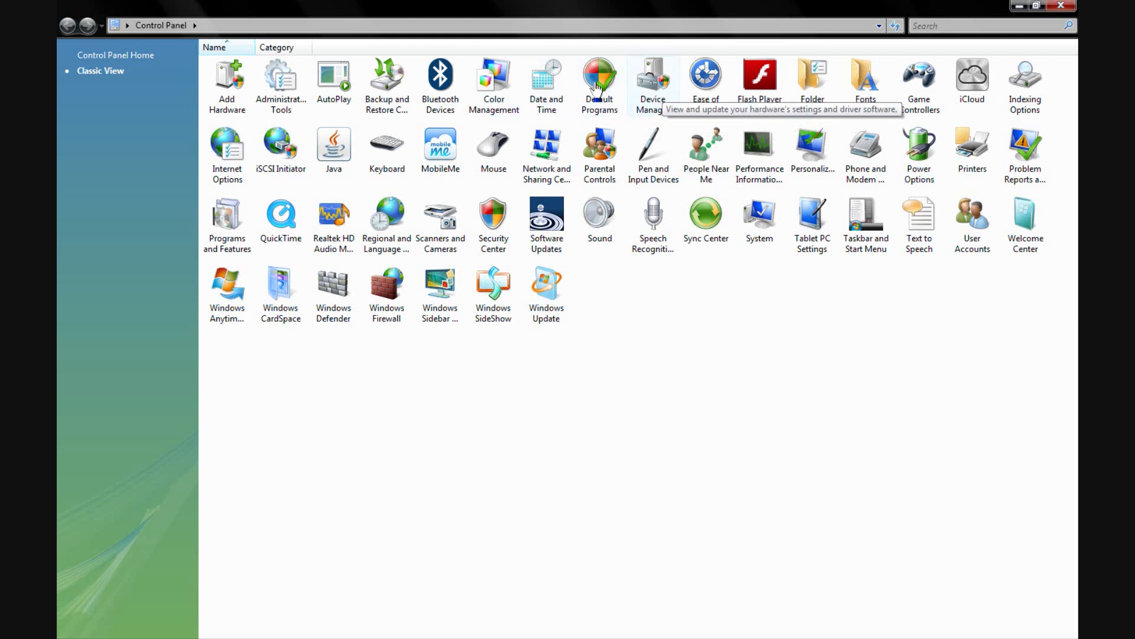
pyautogui.moveTo(582, 156)
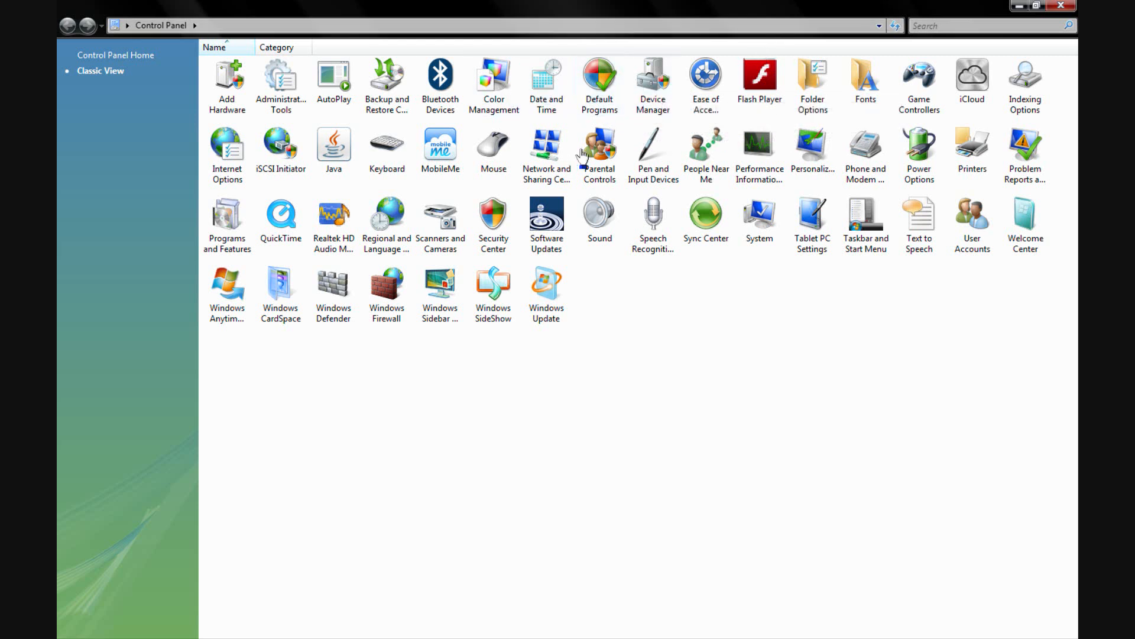
pyautogui.moveTo(226, 214)
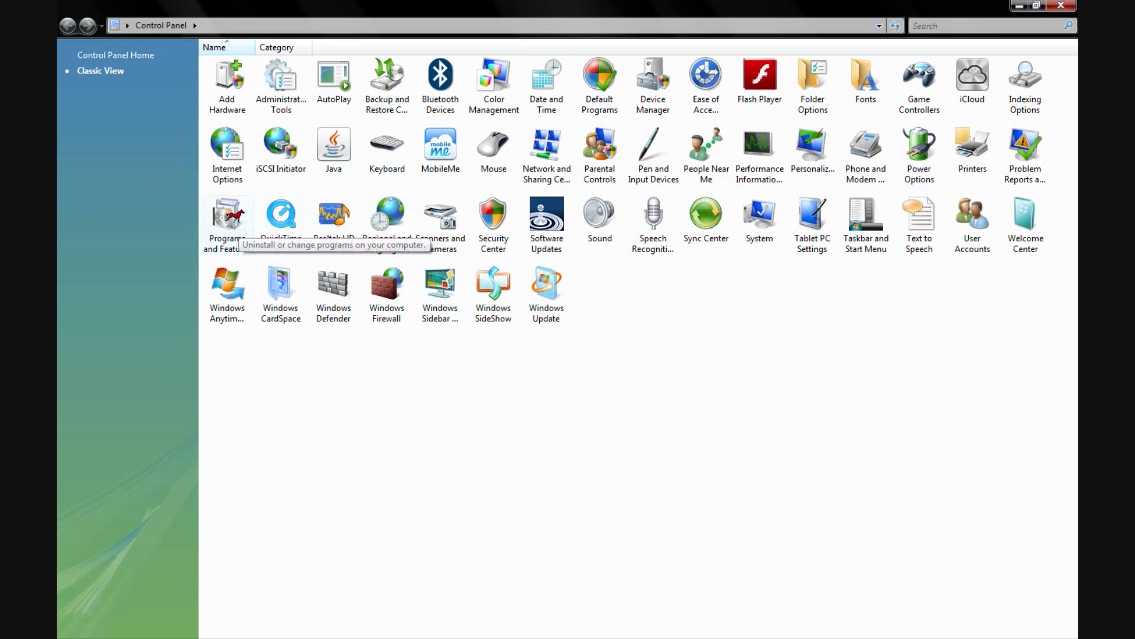
# Step: Open Programs and Features and scroll the 133 programs to bring Discount Buddy into view
pyautogui.doubleClick(226, 217)
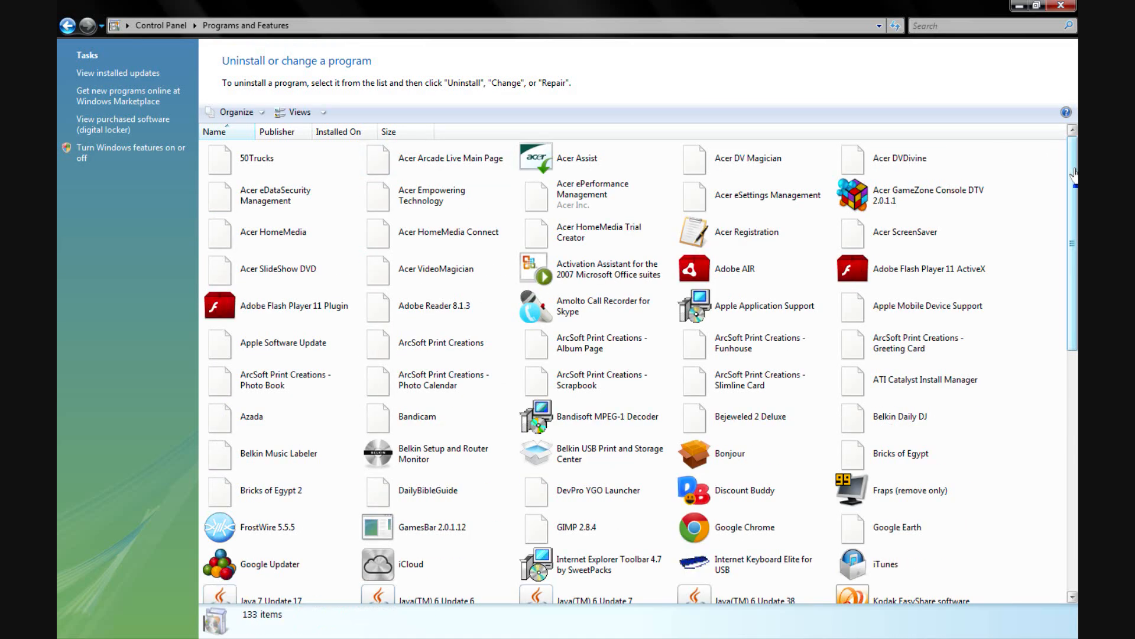
pyautogui.scroll(-3)
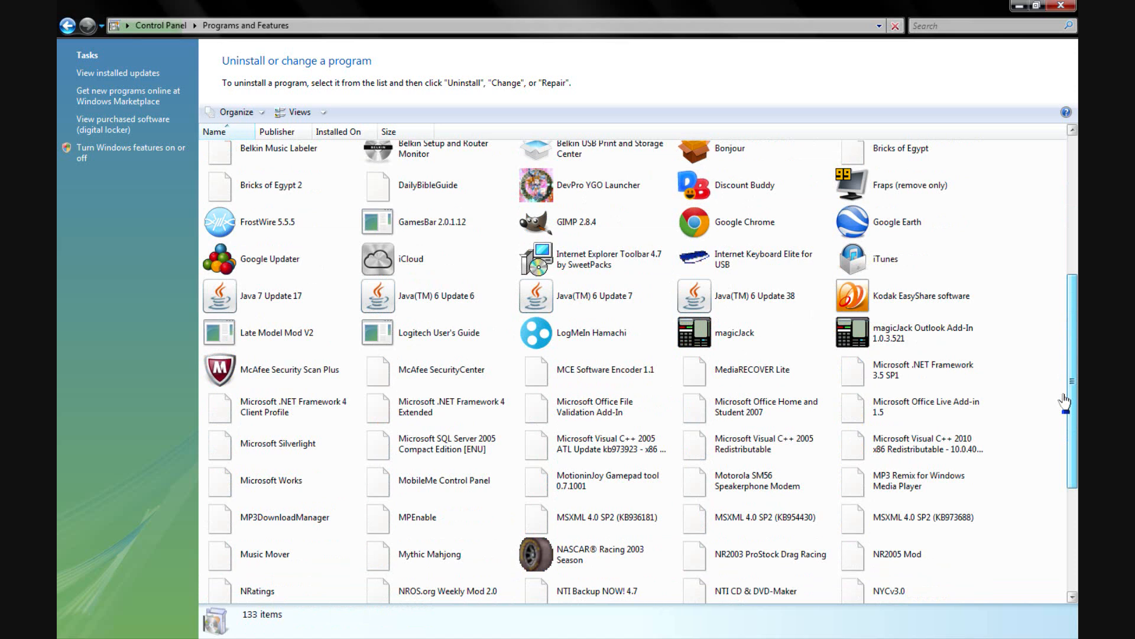
pyautogui.scroll(-3)
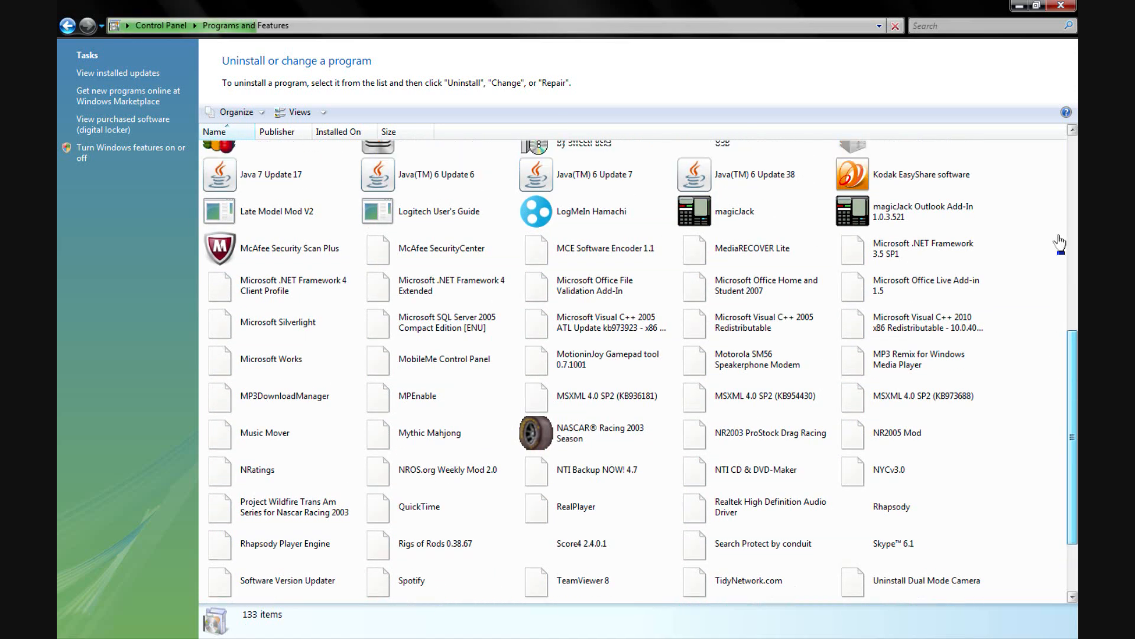
pyautogui.scroll(3)
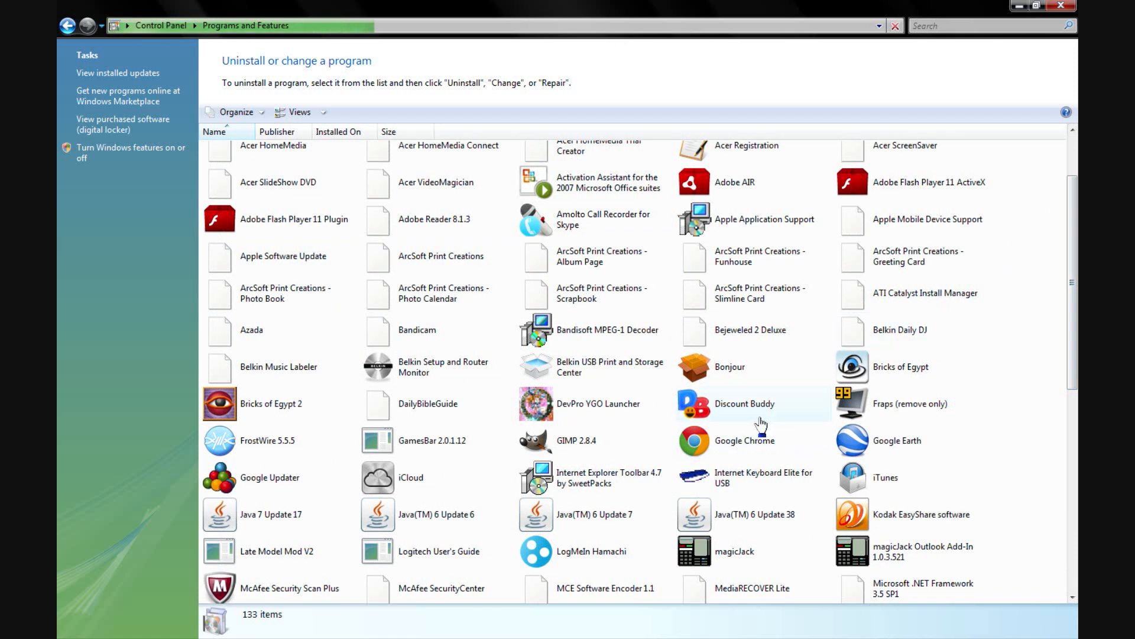
pyautogui.moveTo(725, 378)
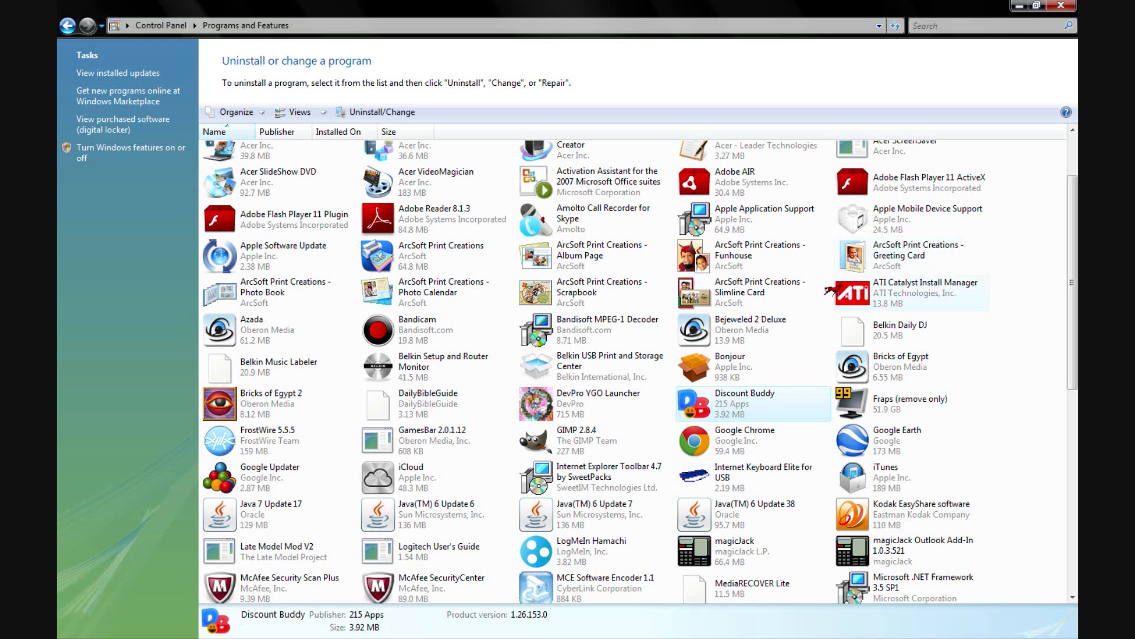
# Step: Uninstall Discount Buddy, leaving 132 programs, then minimize Programs and Features
pyautogui.click(379, 114)
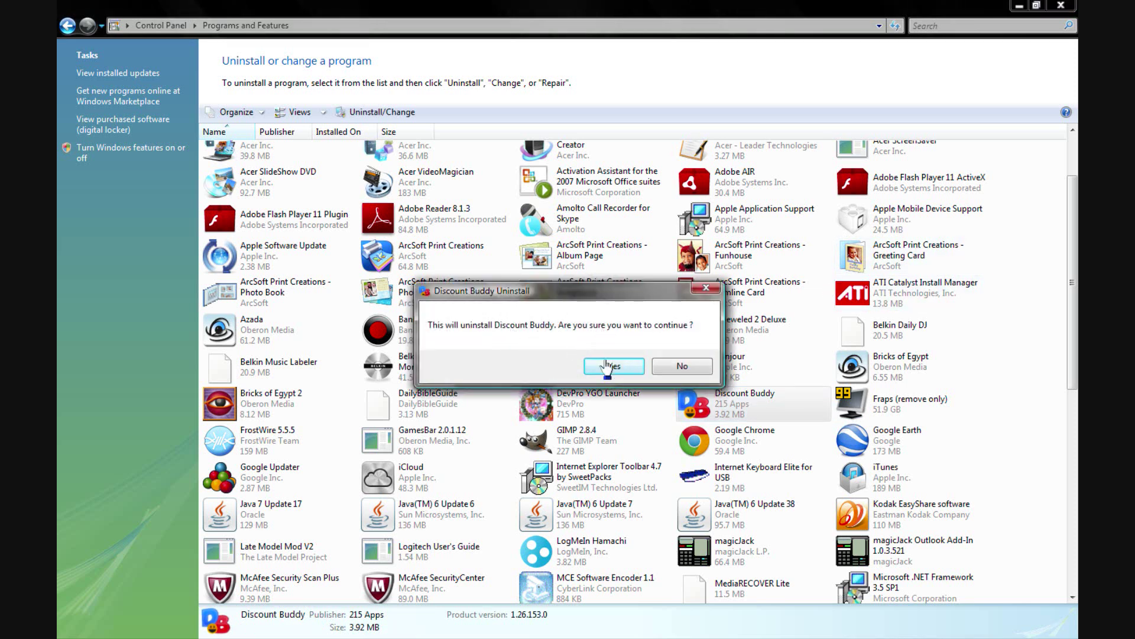
pyautogui.click(612, 365)
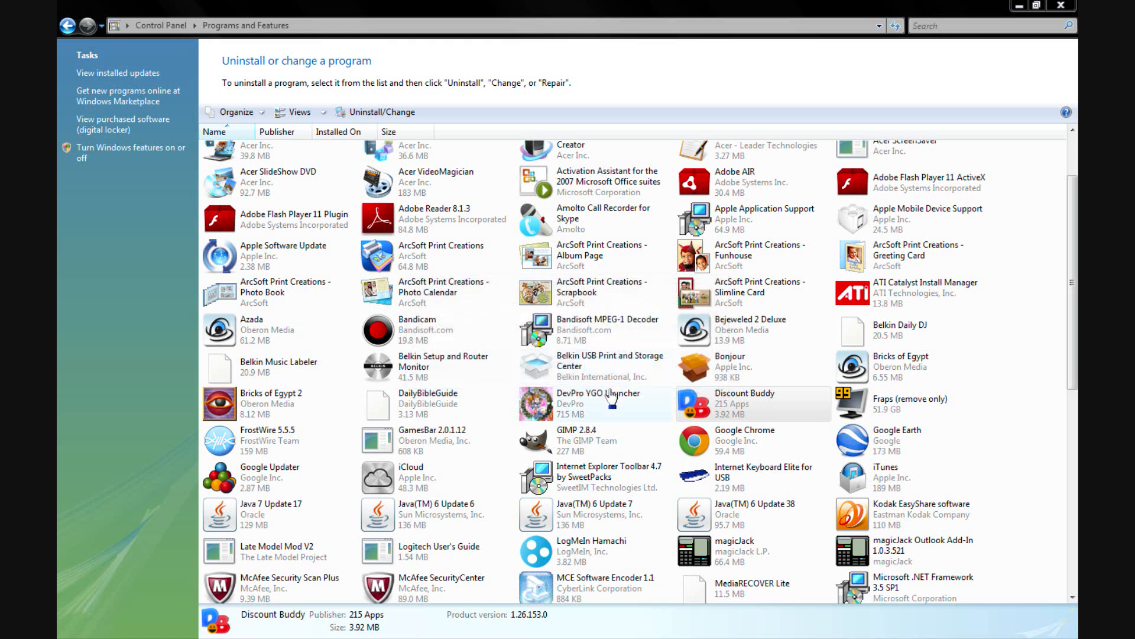
pyautogui.moveTo(702, 351)
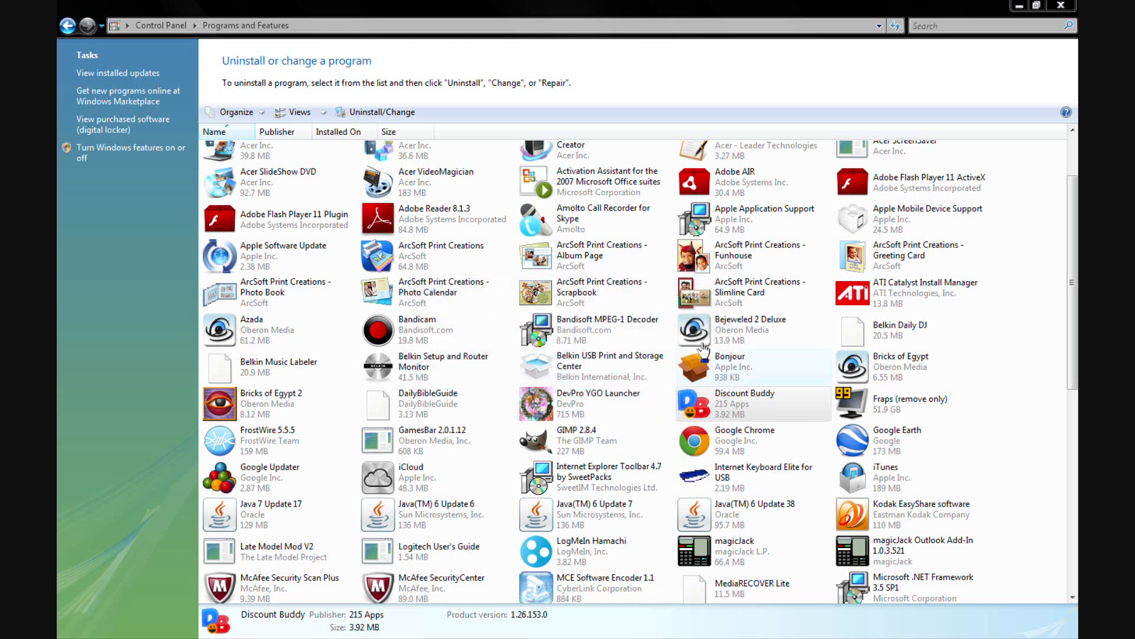
pyautogui.click(380, 112)
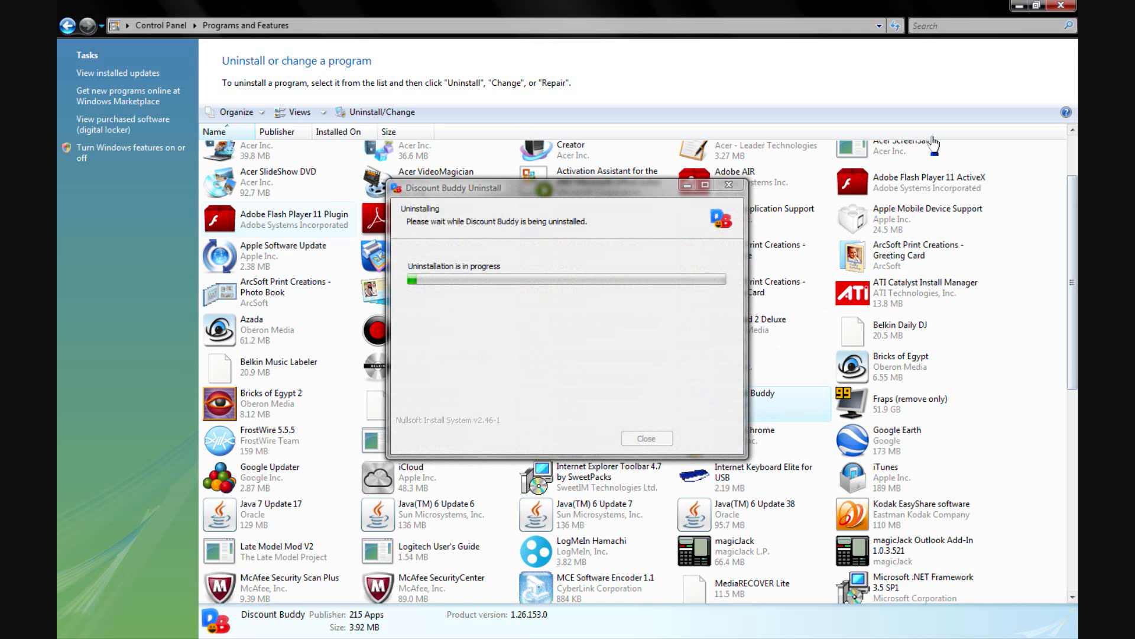
pyautogui.moveTo(1021, 340)
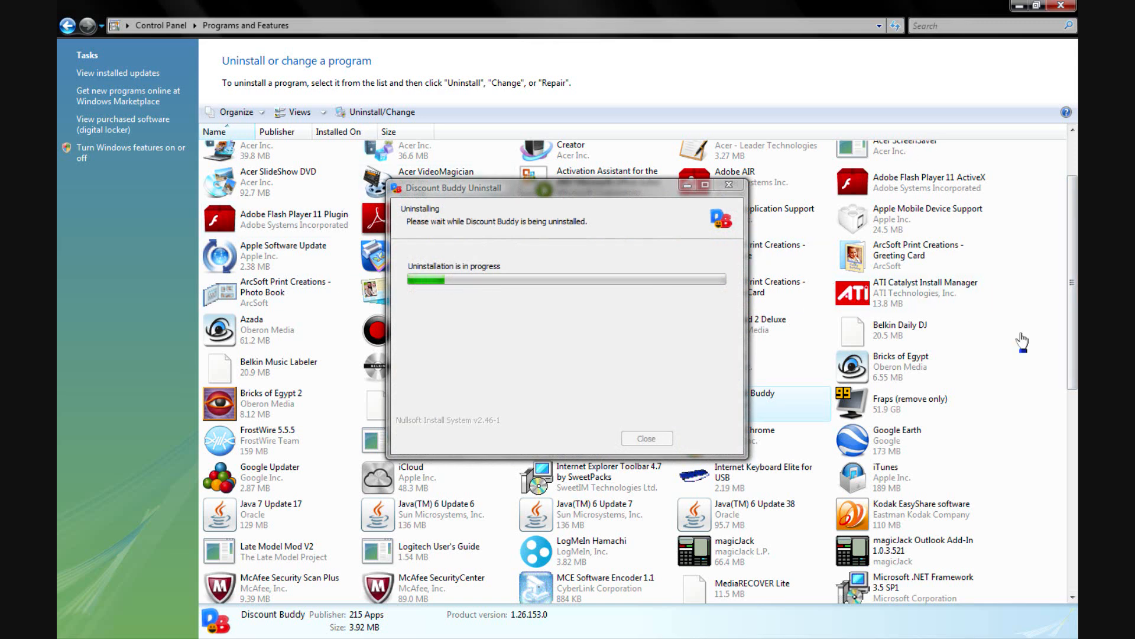
pyautogui.moveTo(814, 330)
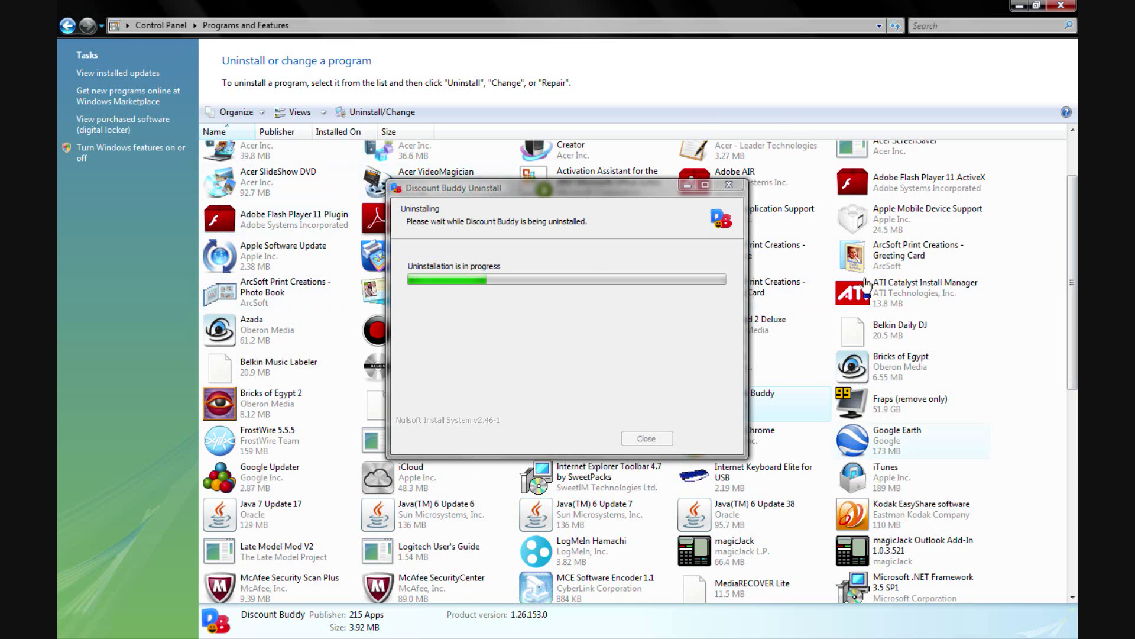
pyautogui.moveTo(724, 323)
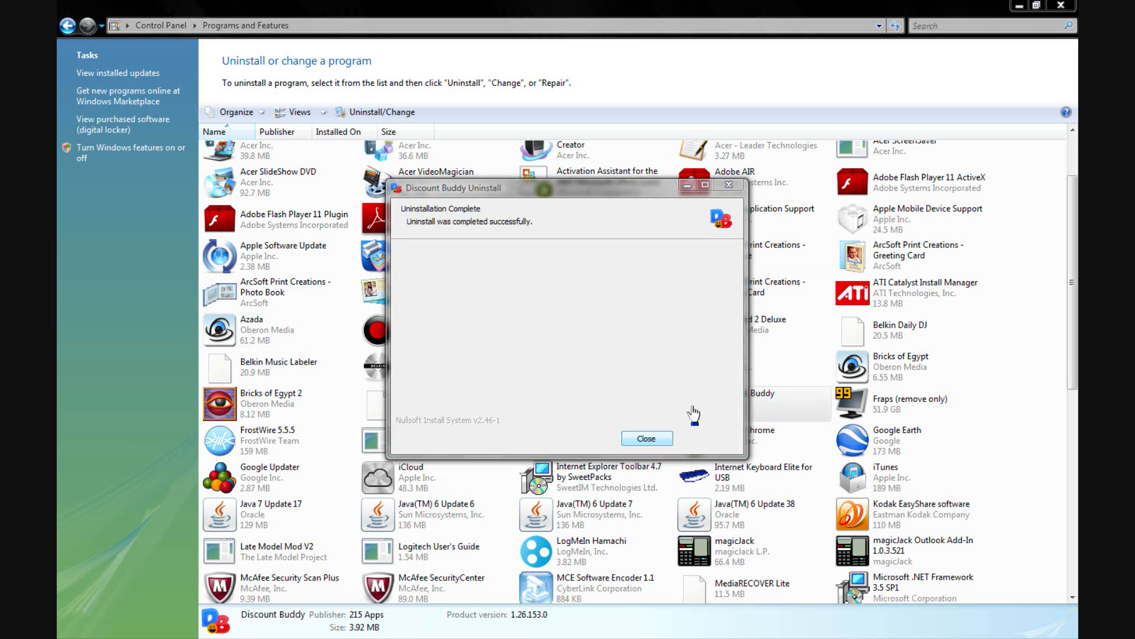
pyautogui.click(645, 438)
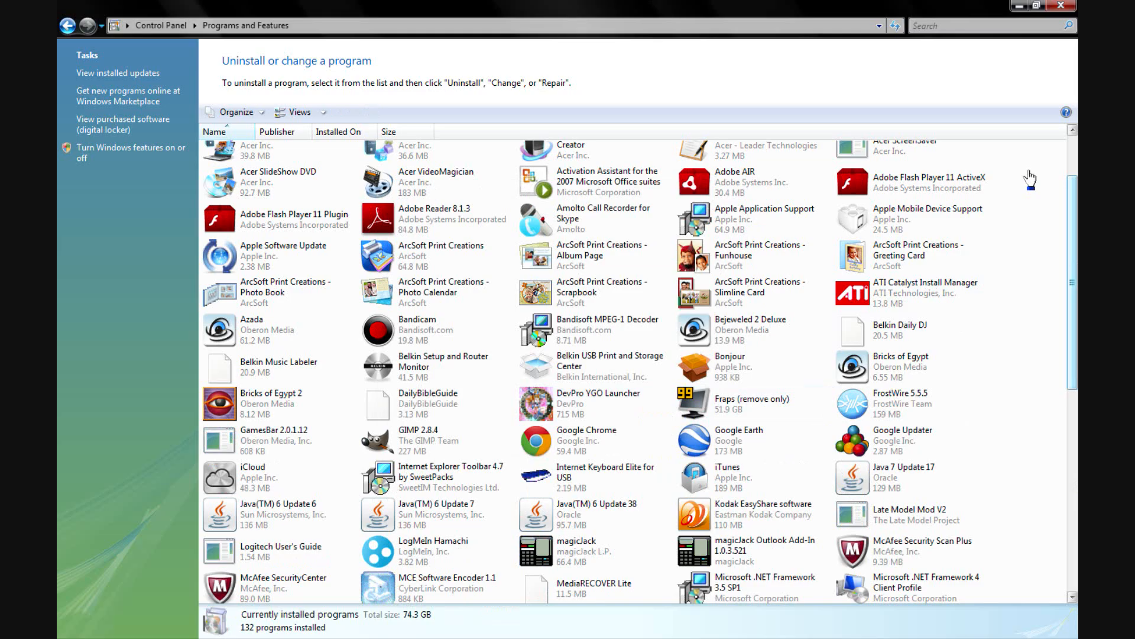
pyautogui.click(1037, 6)
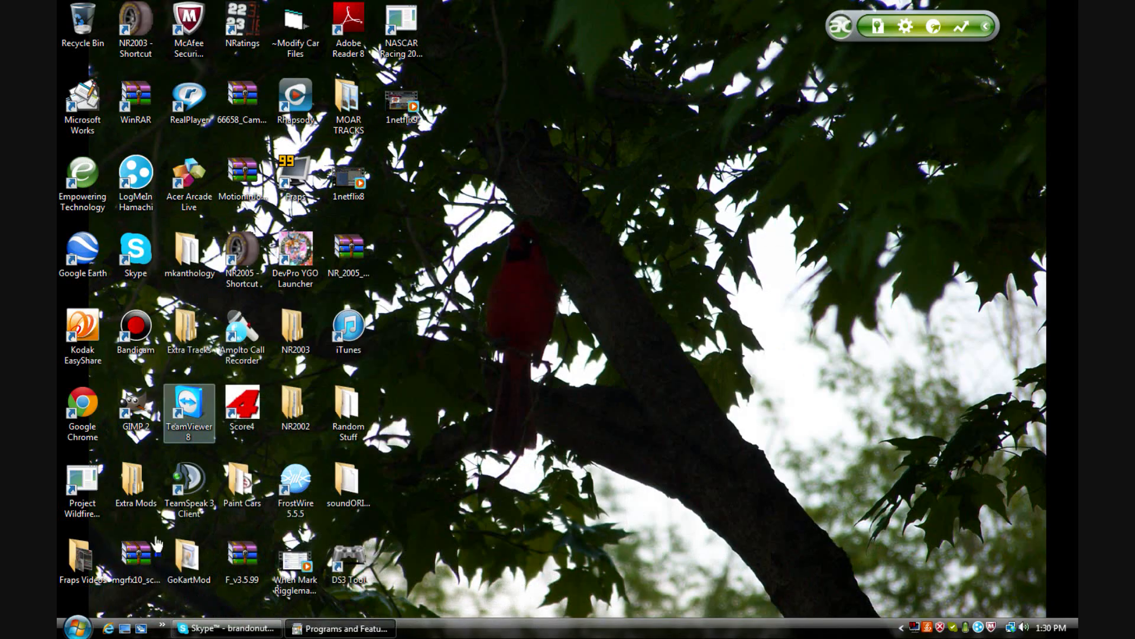
# Step: Start Google Chrome again from the desktop shortcut
pyautogui.click(81, 413)
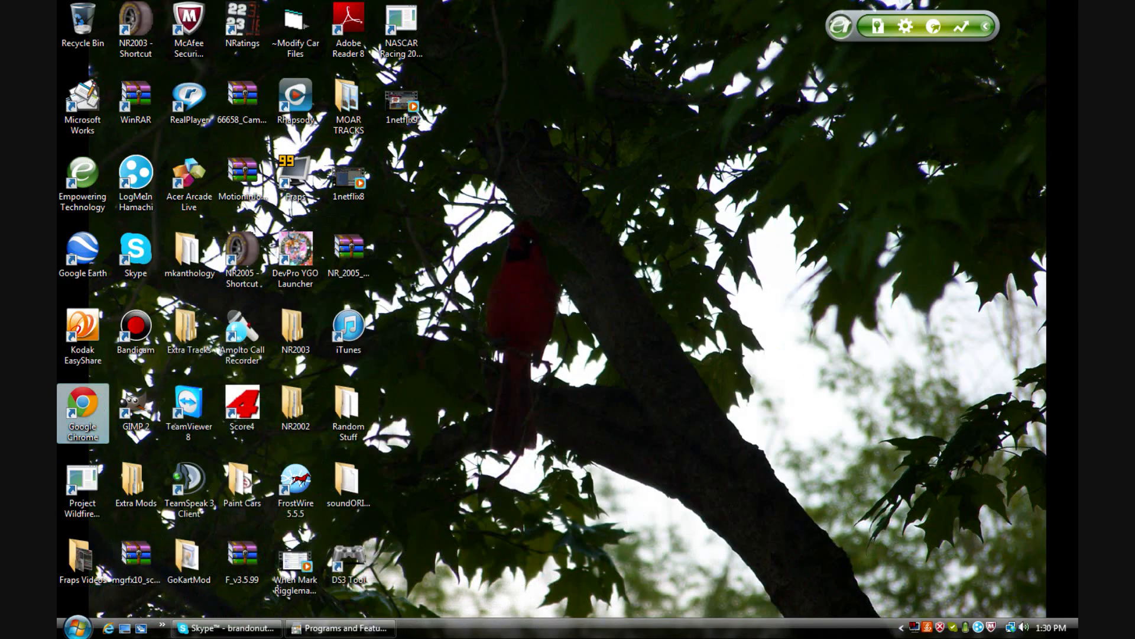
pyautogui.click(295, 406)
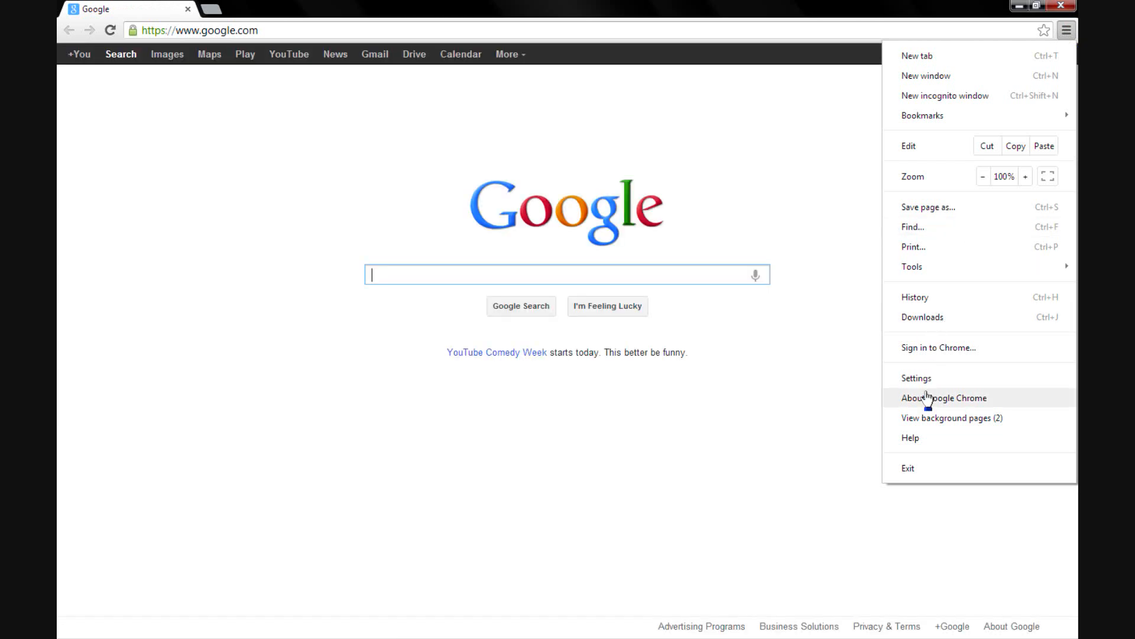
# Step: Disable the Updater By SweetPacks extension, then bring Programs and Features back in front
pyautogui.click(916, 377)
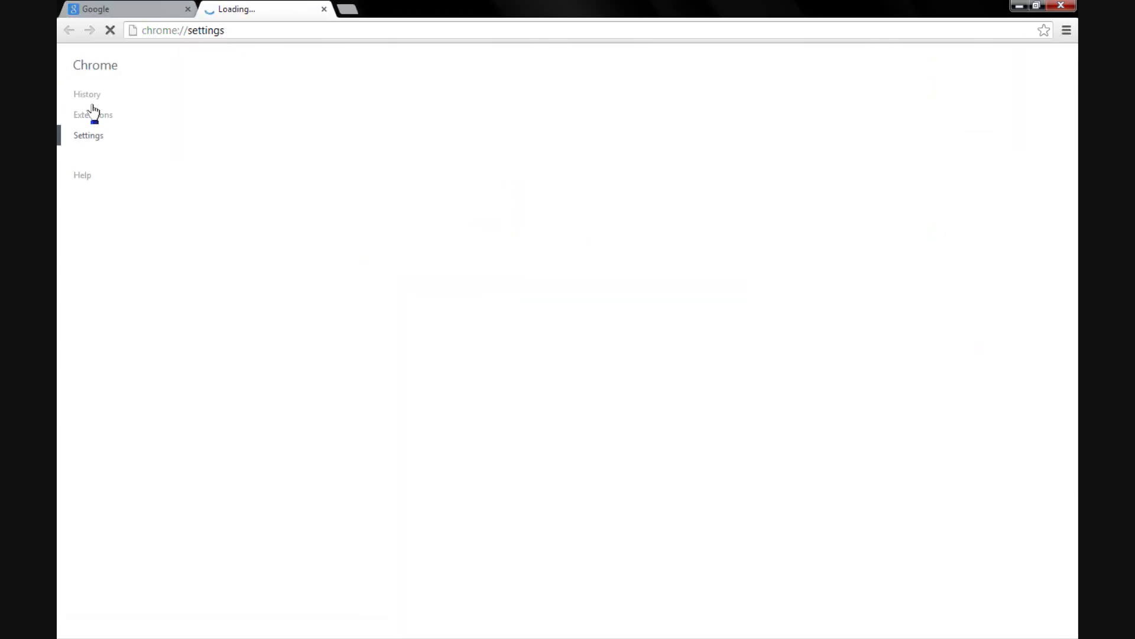
pyautogui.click(93, 114)
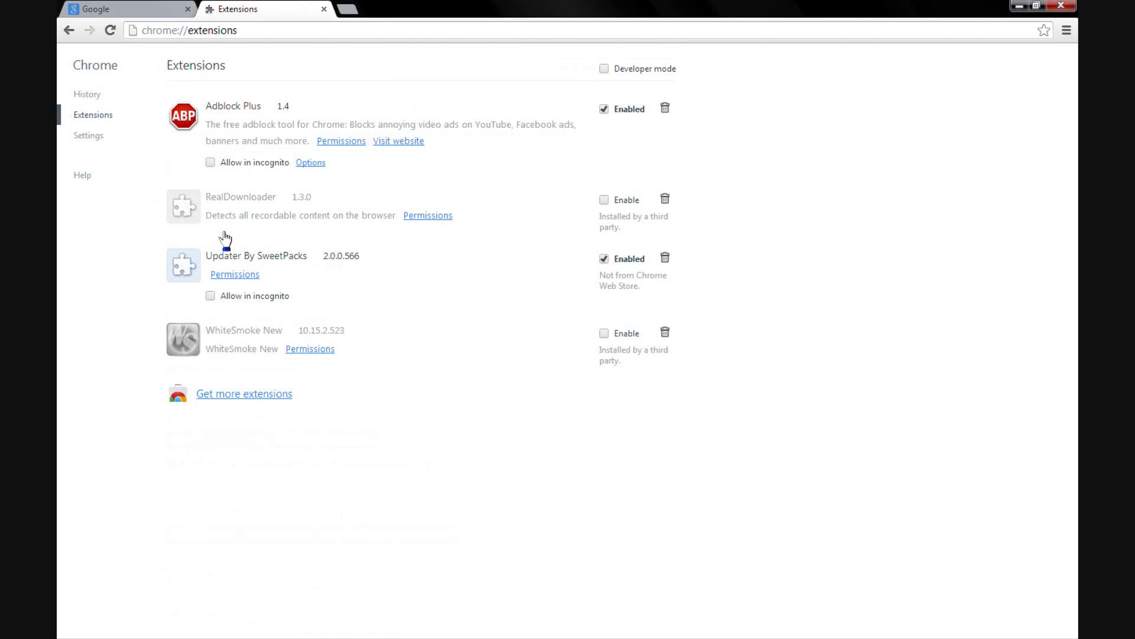
pyautogui.moveTo(273, 340)
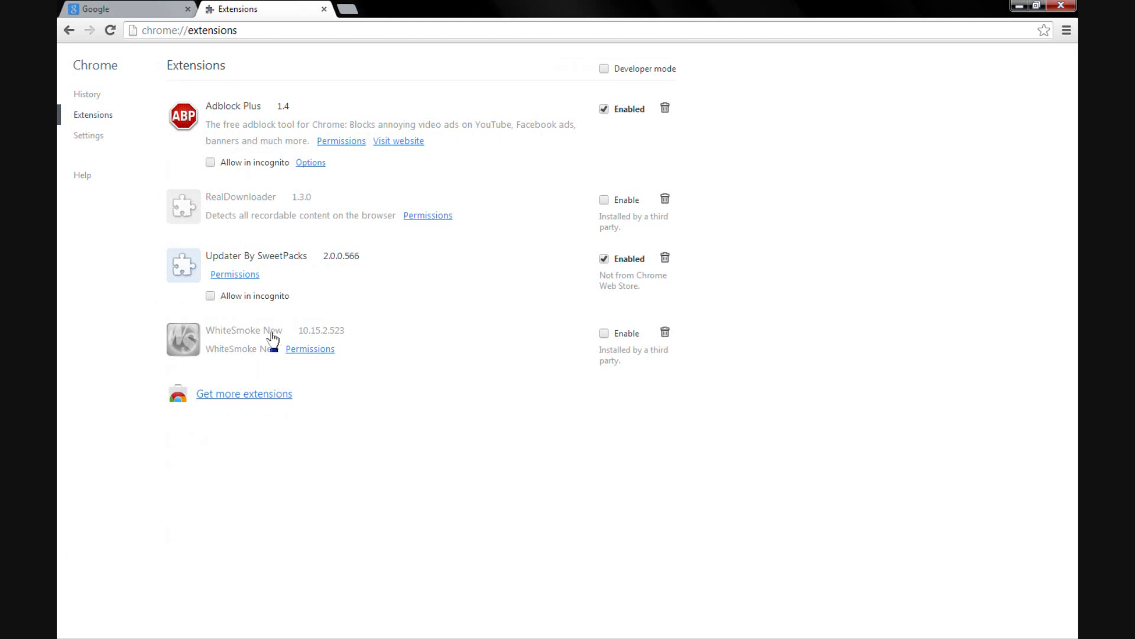
pyautogui.moveTo(605, 258)
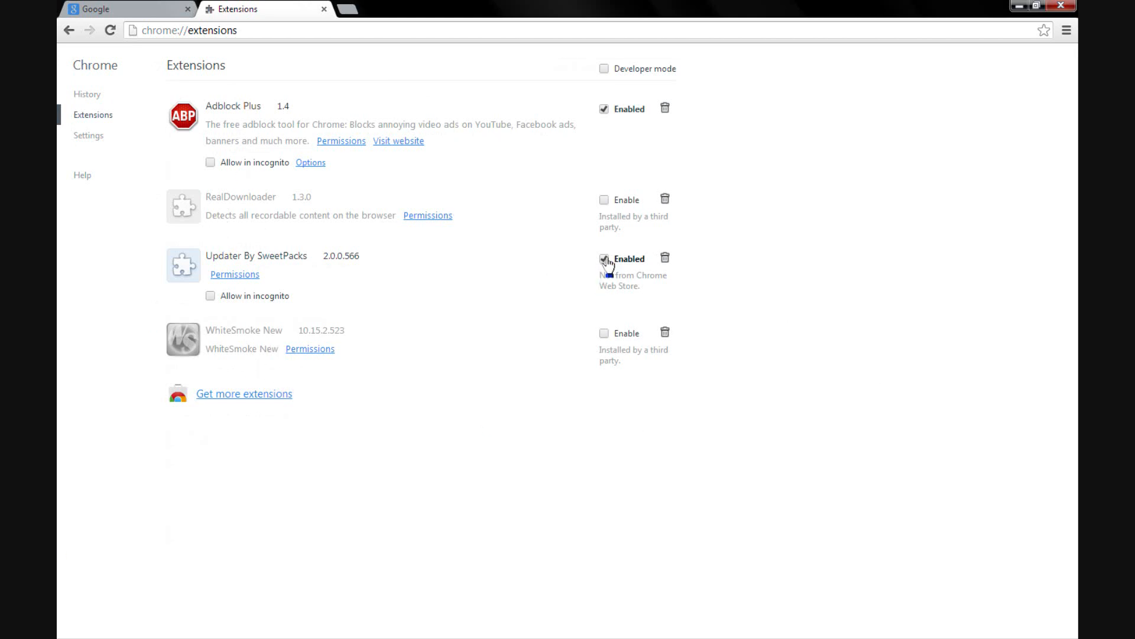
pyautogui.click(603, 259)
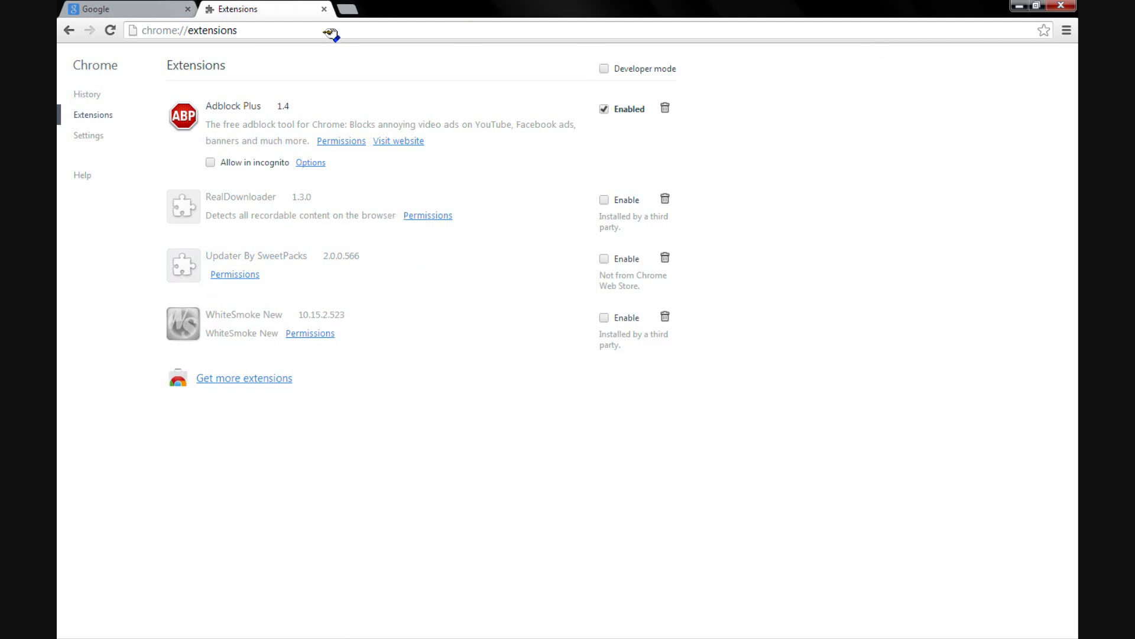
pyautogui.click(323, 9)
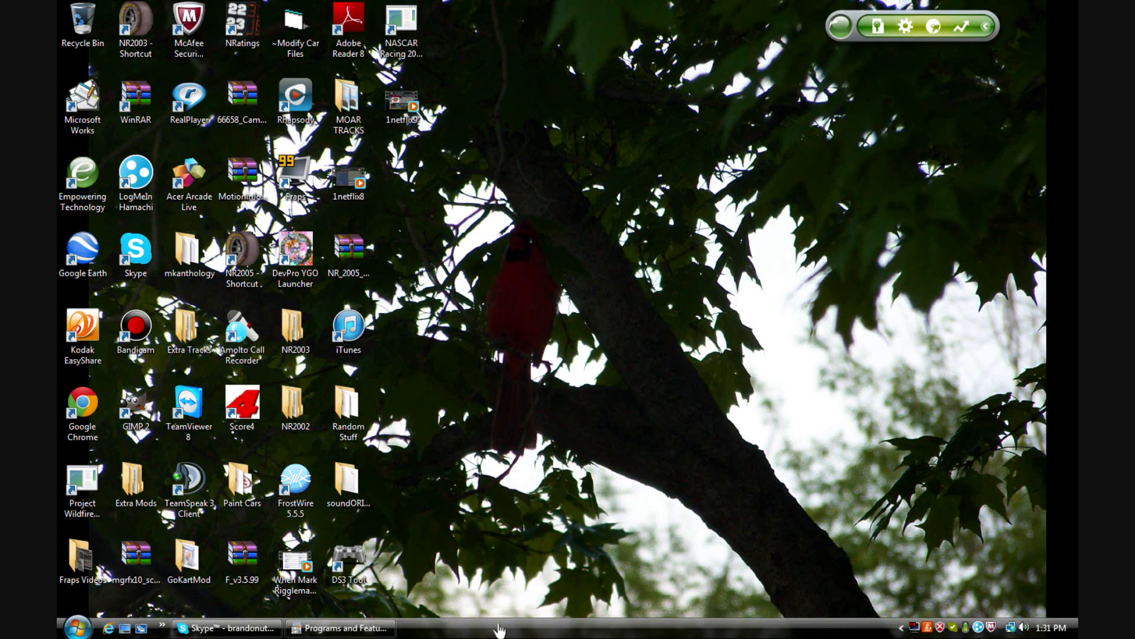
pyautogui.click(343, 626)
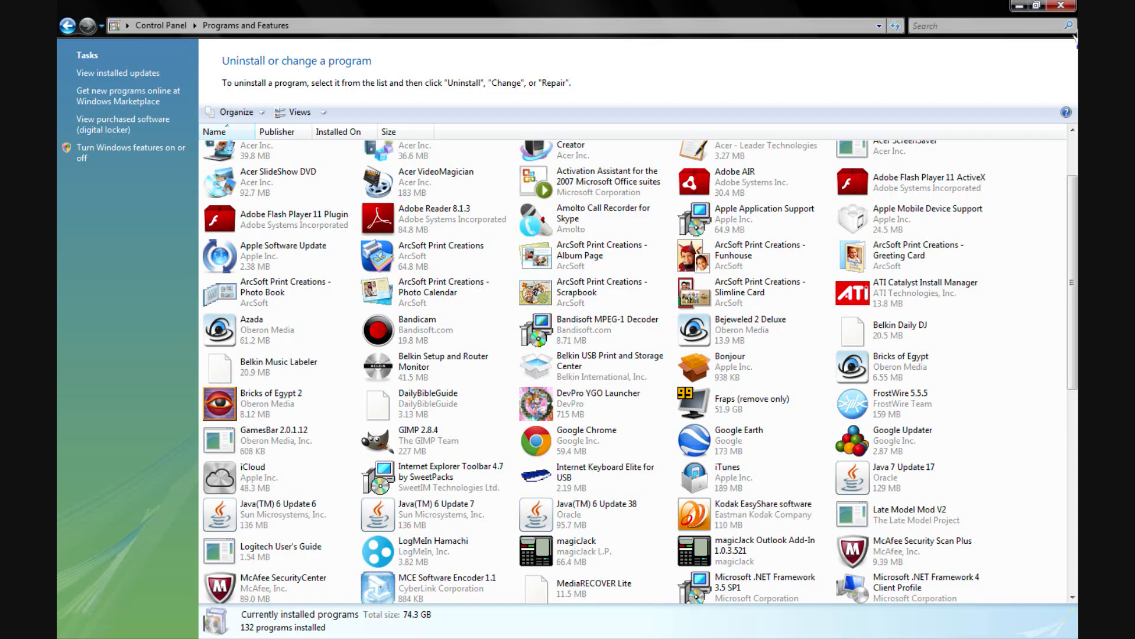